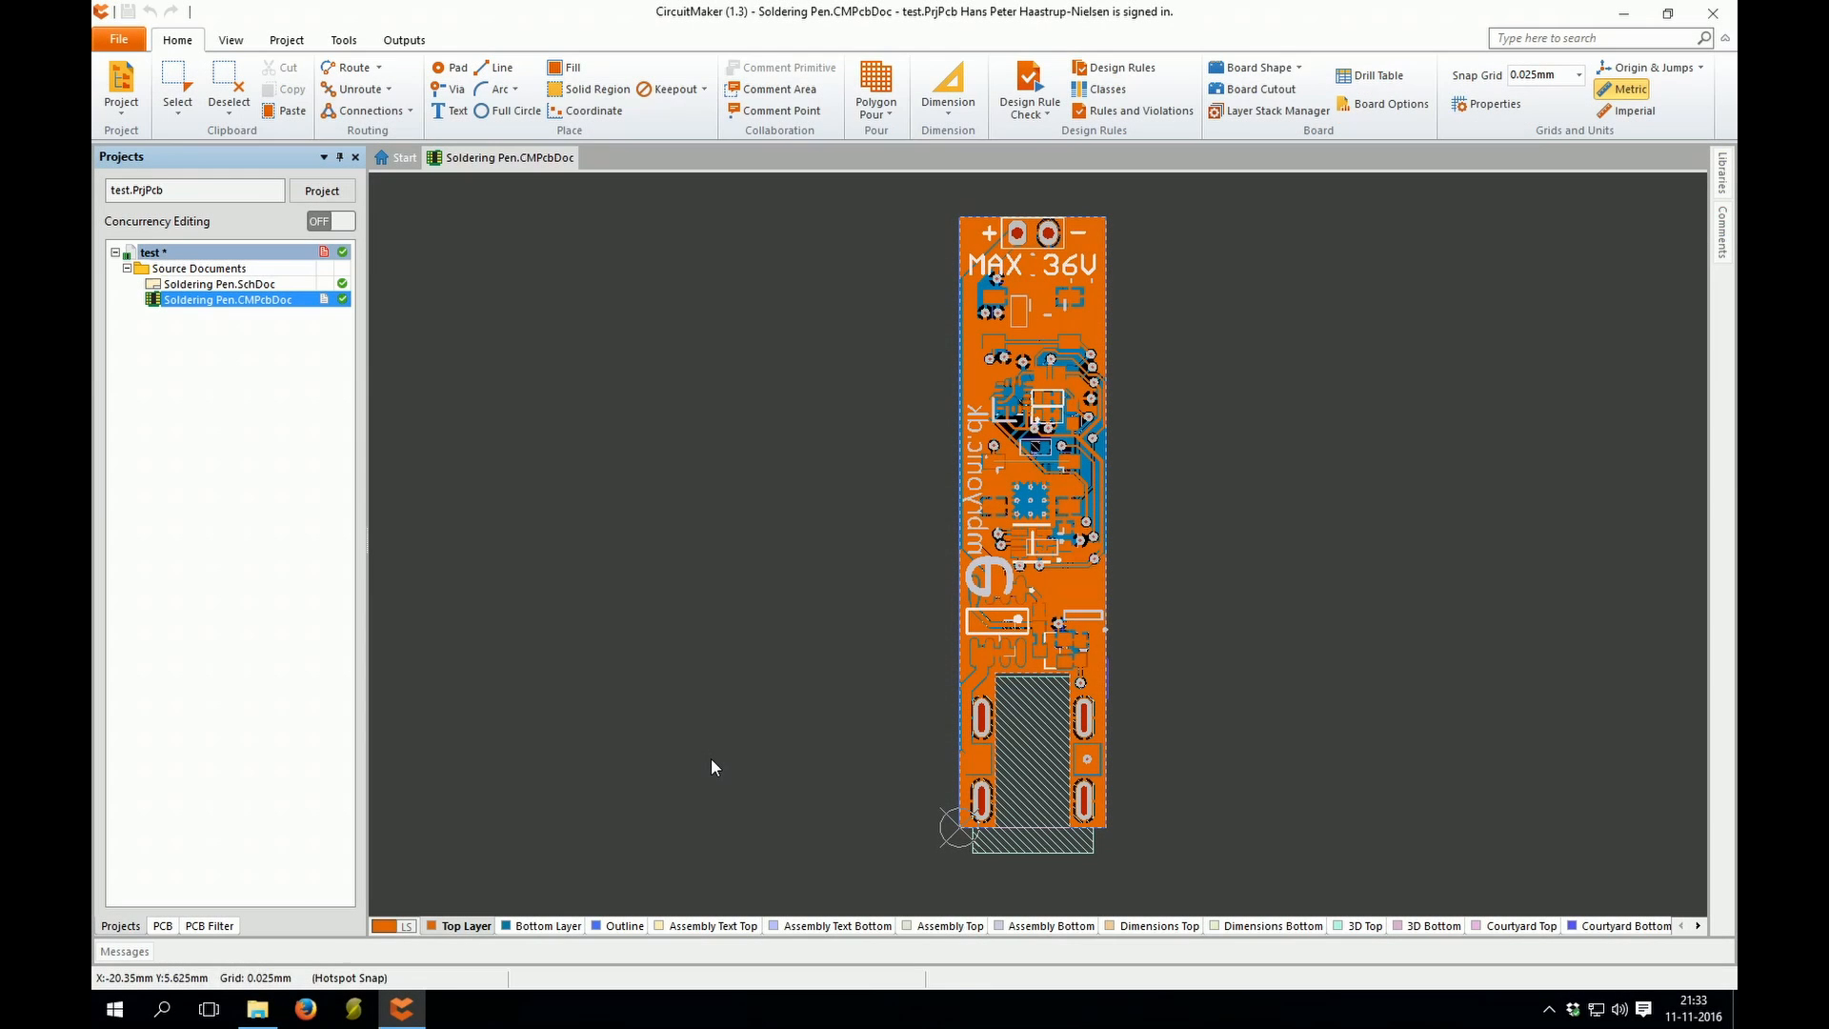
mouse_move(703, 772)
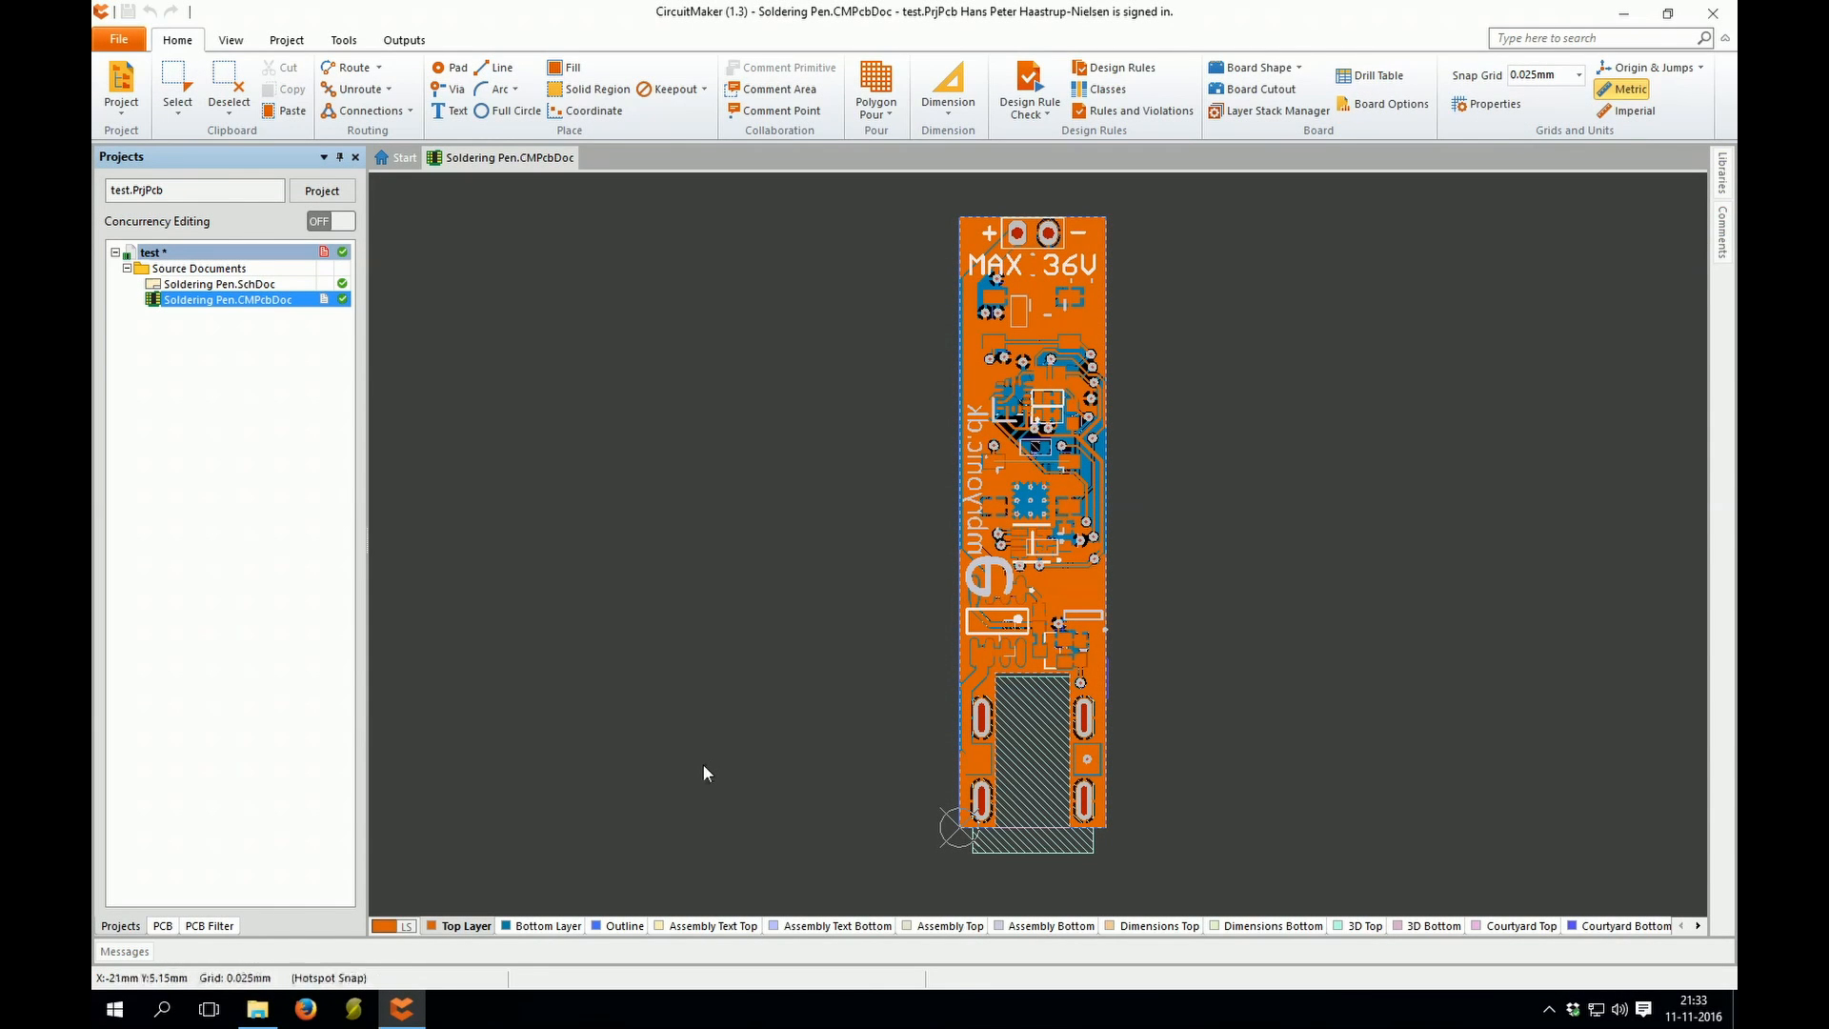
mouse_move(808, 545)
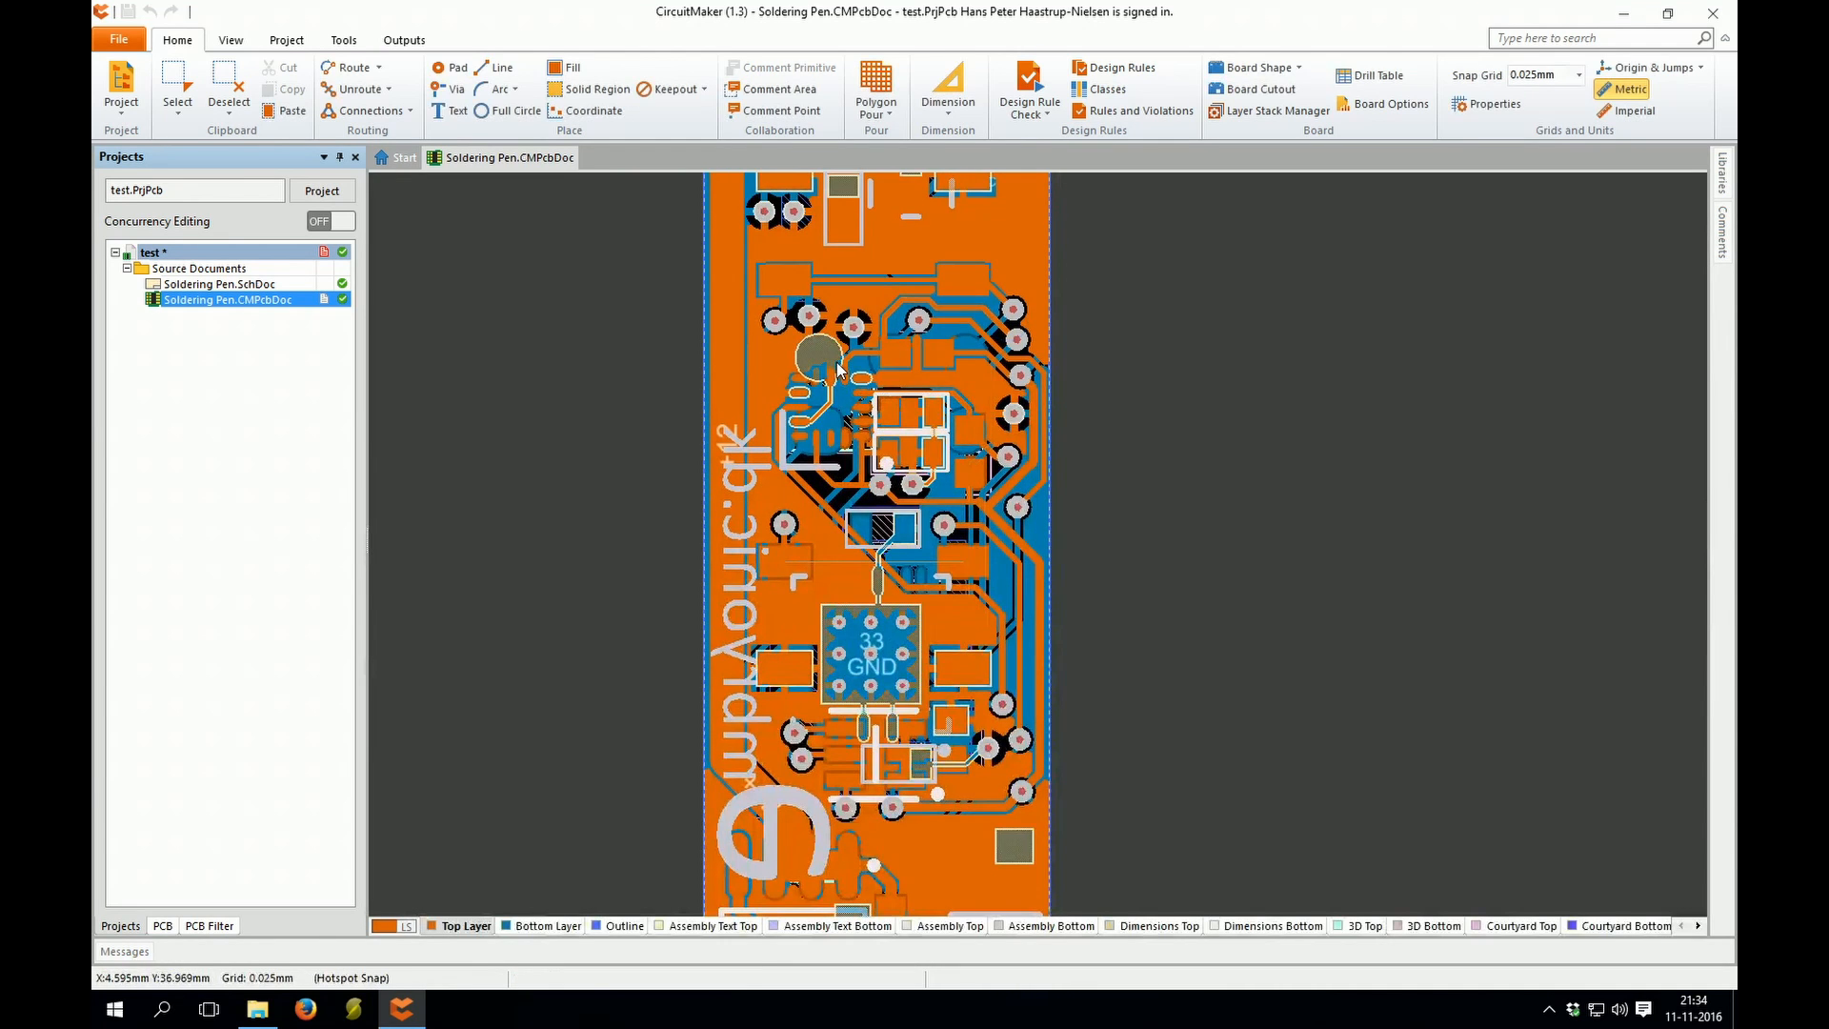
Step: Read header pad C10-1's position (X 4mm, Y 34.56mm) from its Pad properties on the bottom layer
click(547, 926)
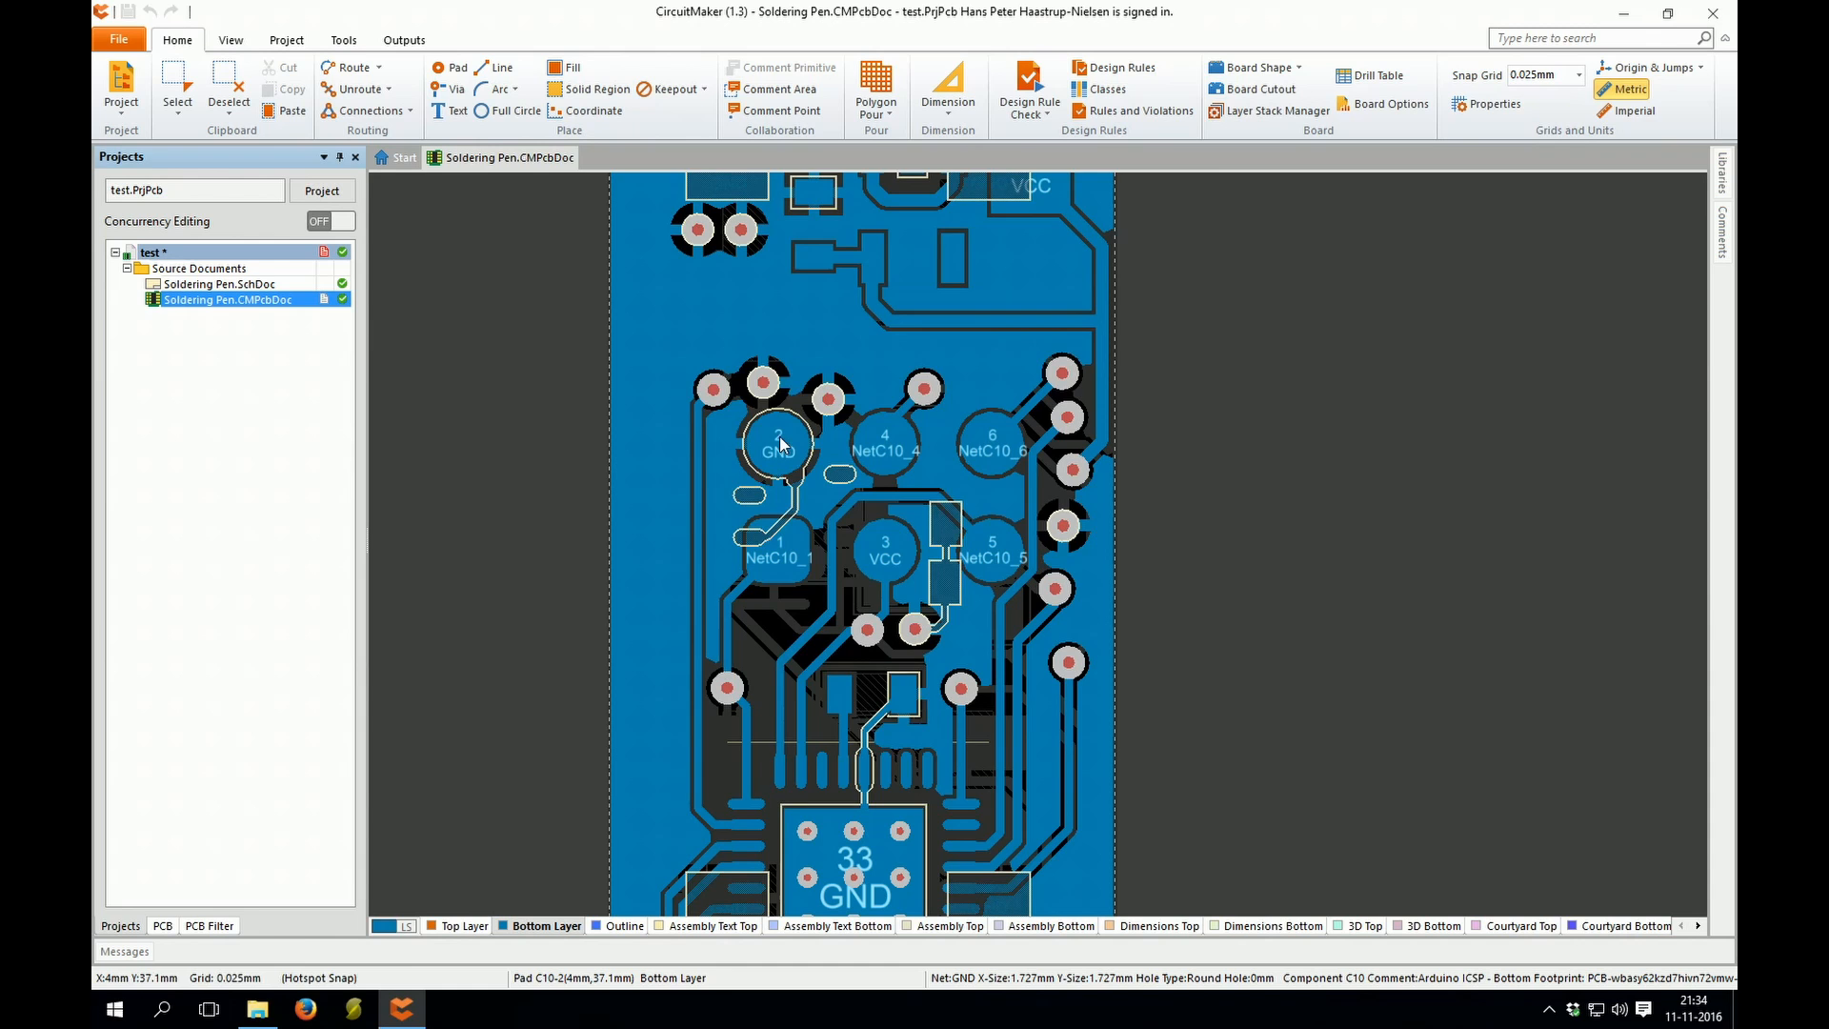
double_click(776, 444)
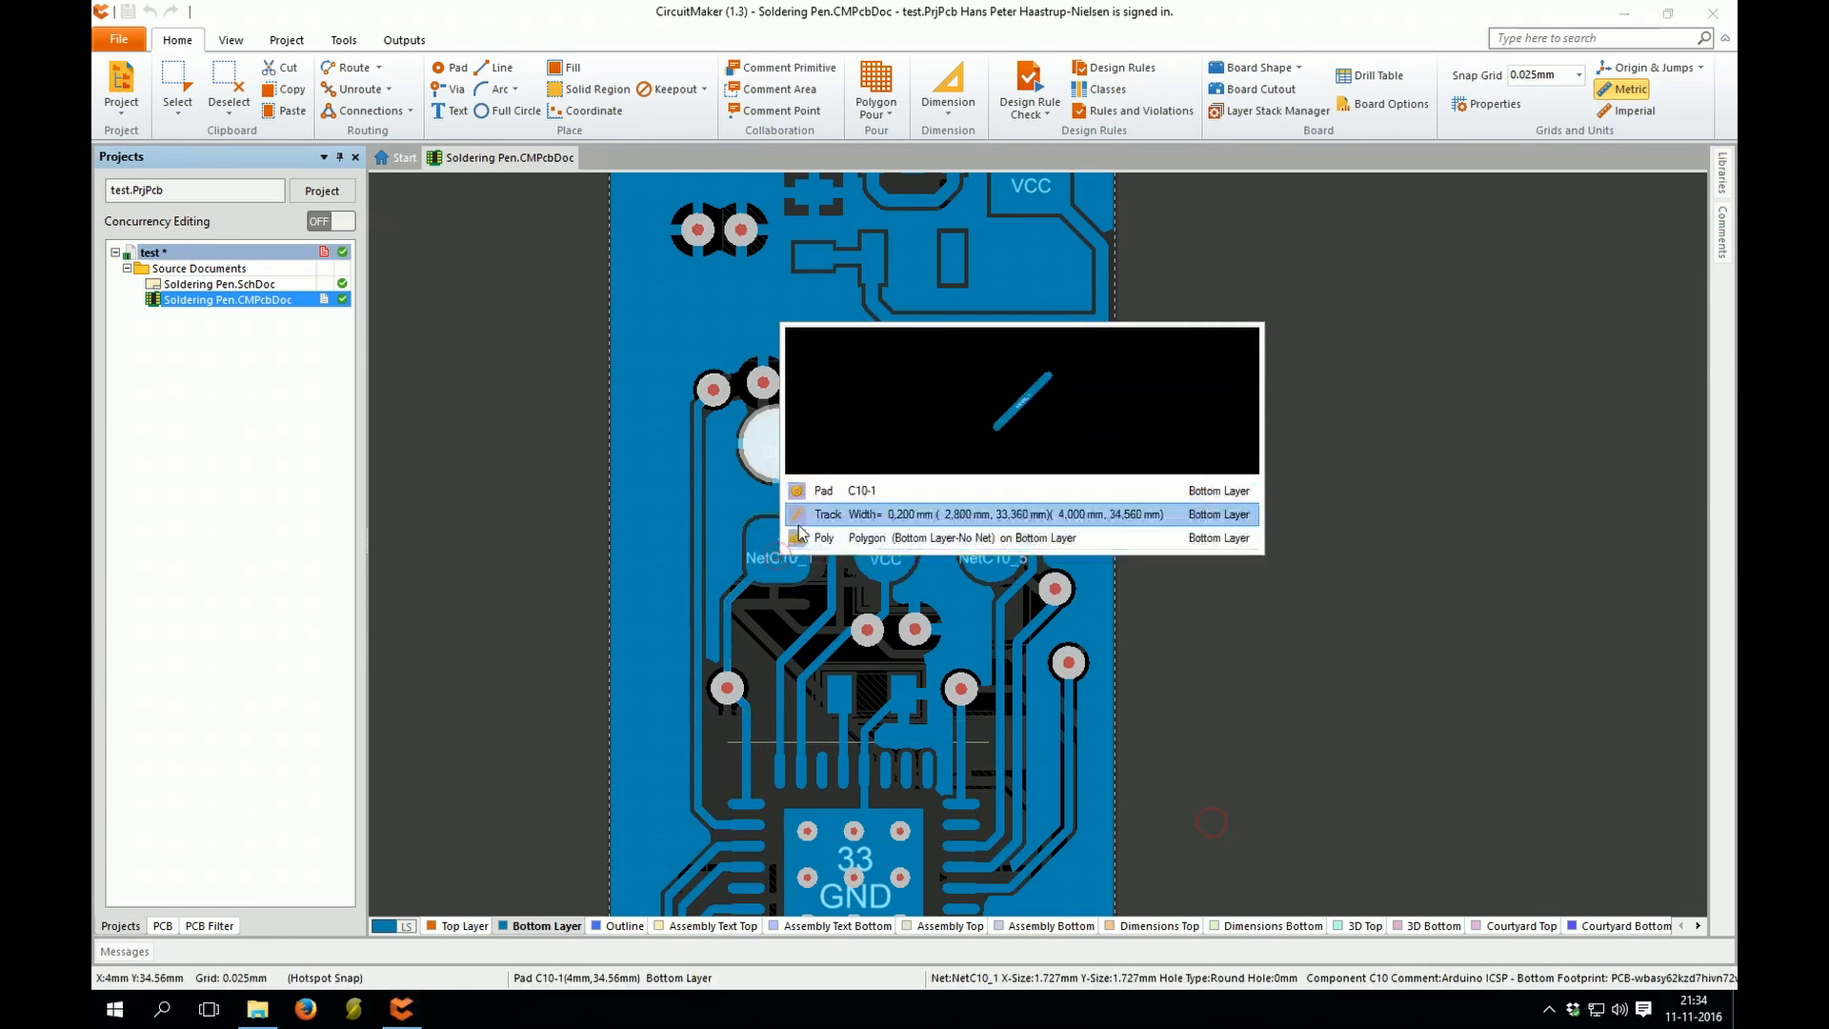
click(861, 489)
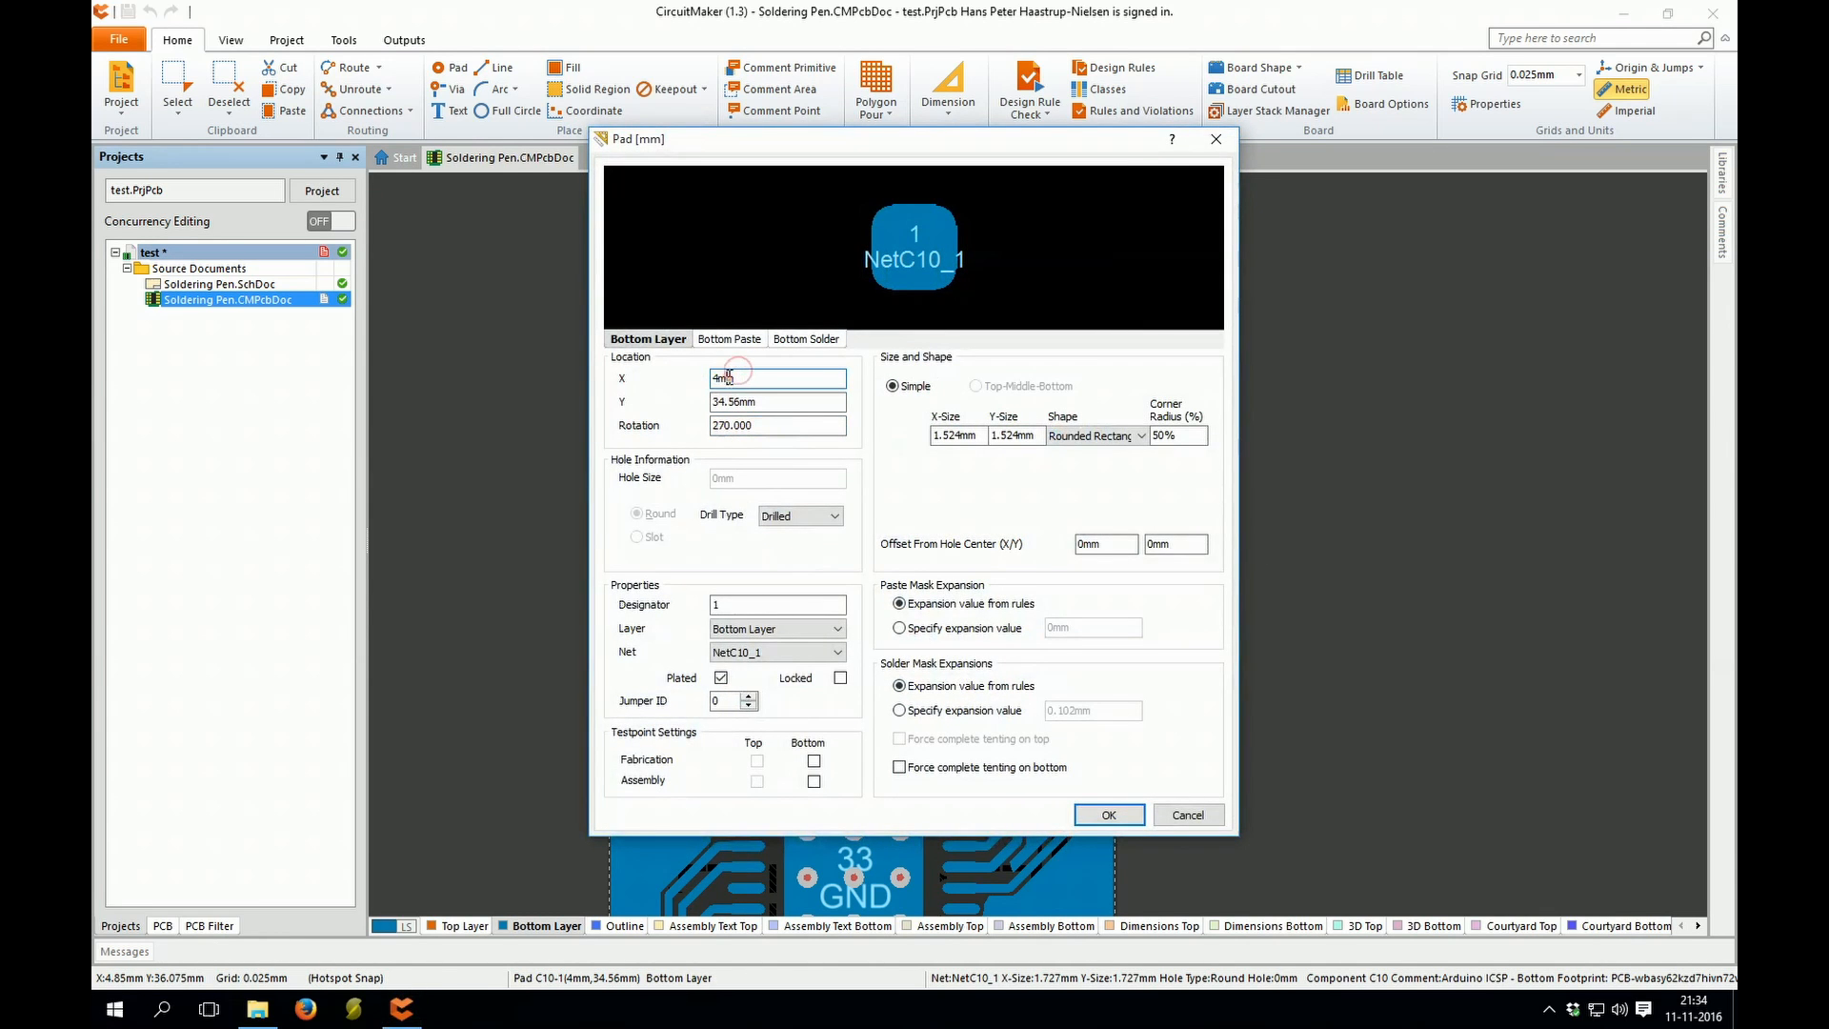
click(775, 402)
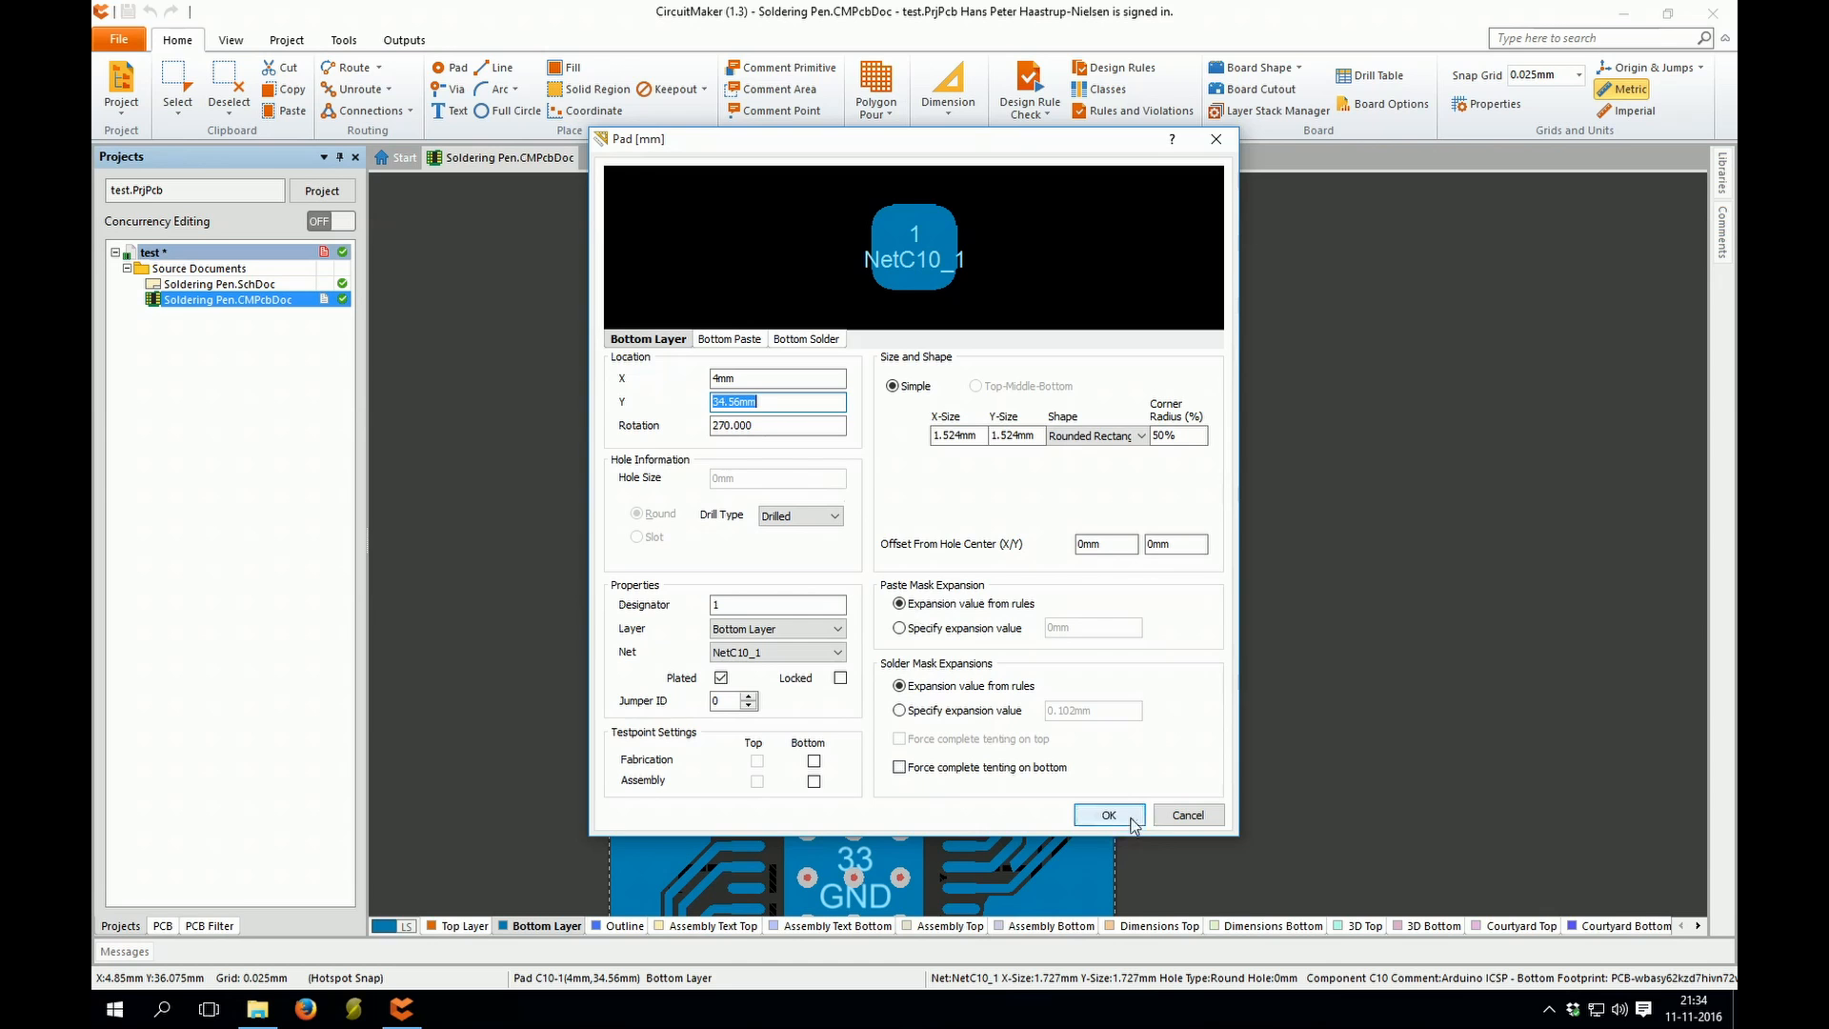
click(1107, 813)
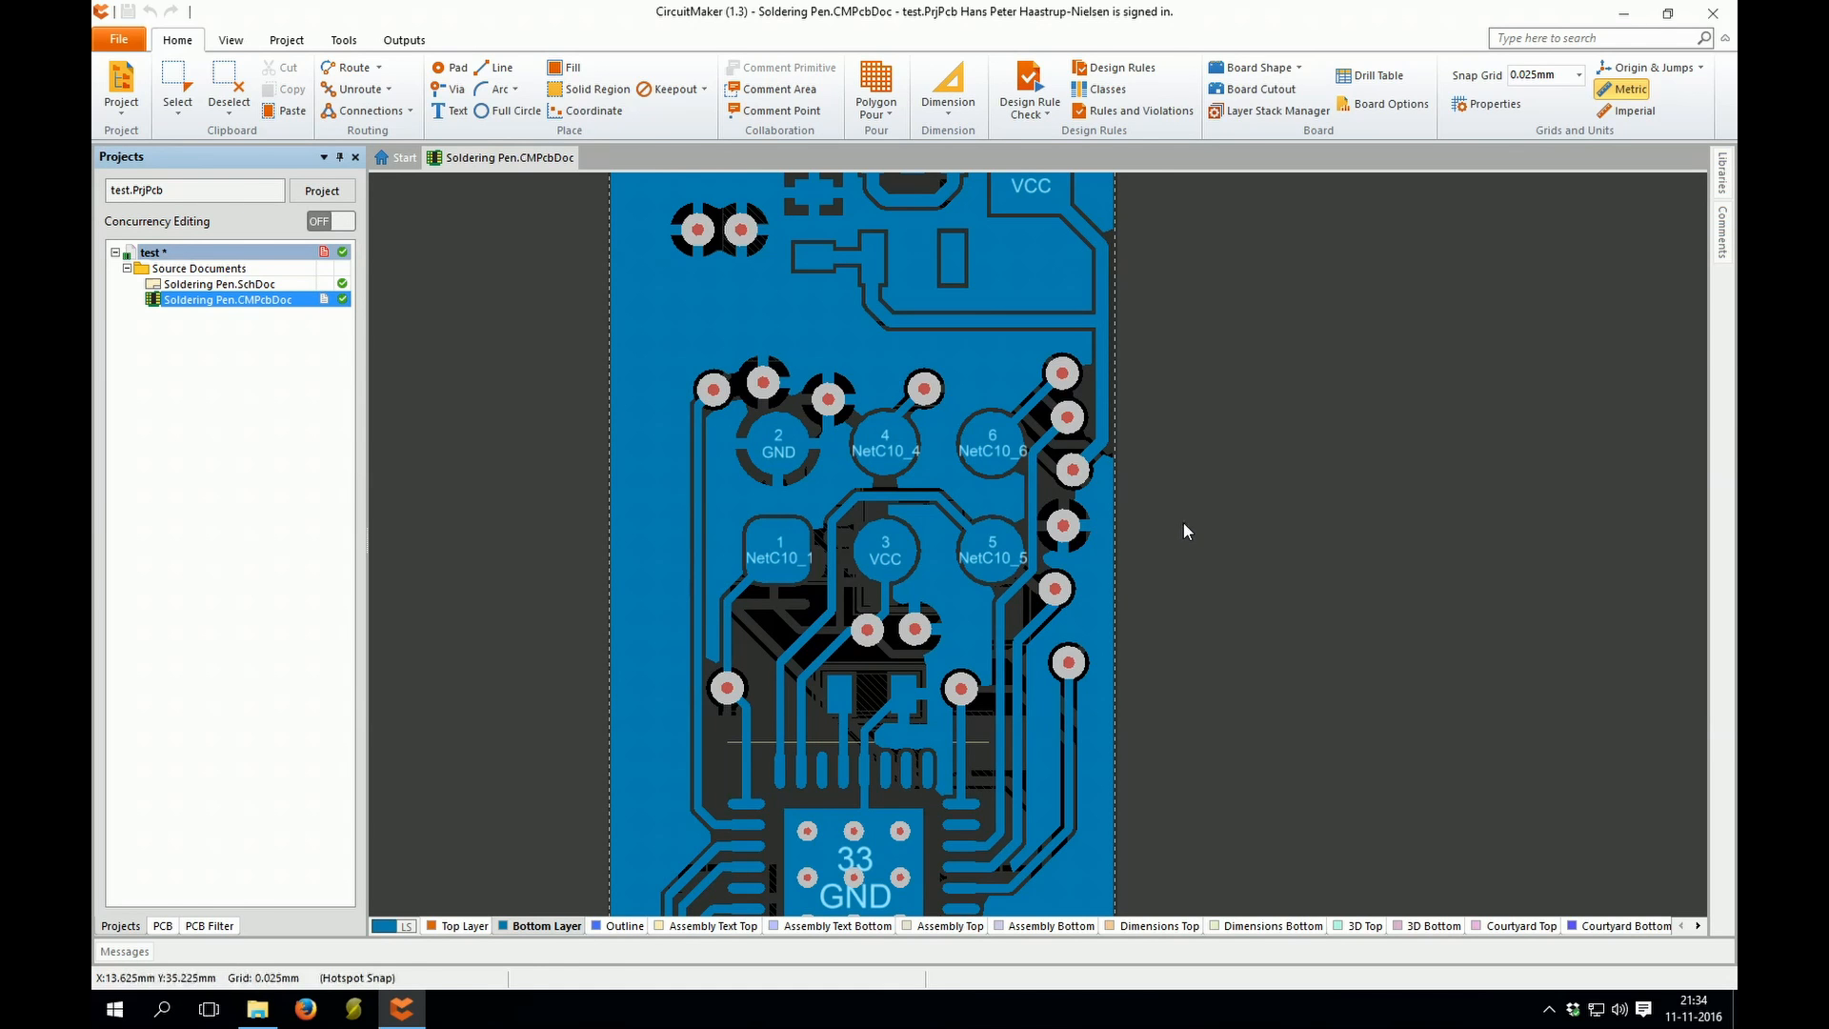
click(448, 1008)
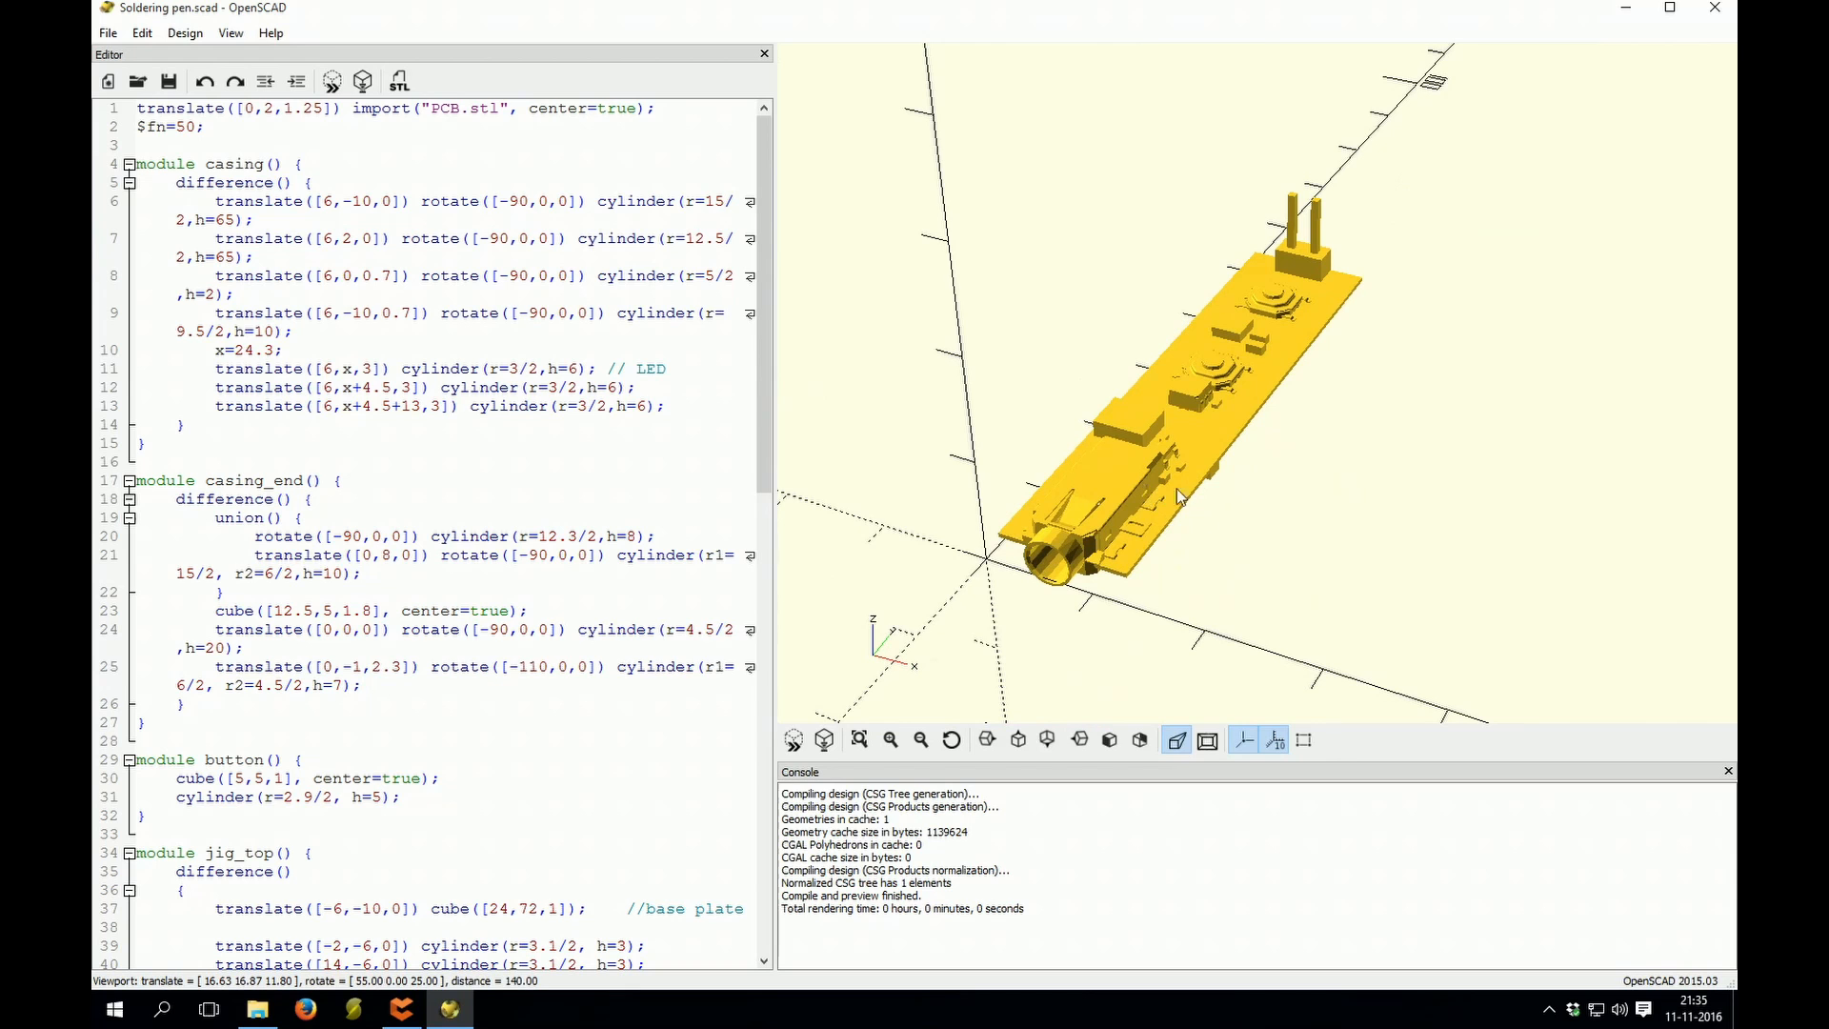
mouse_move(1177, 528)
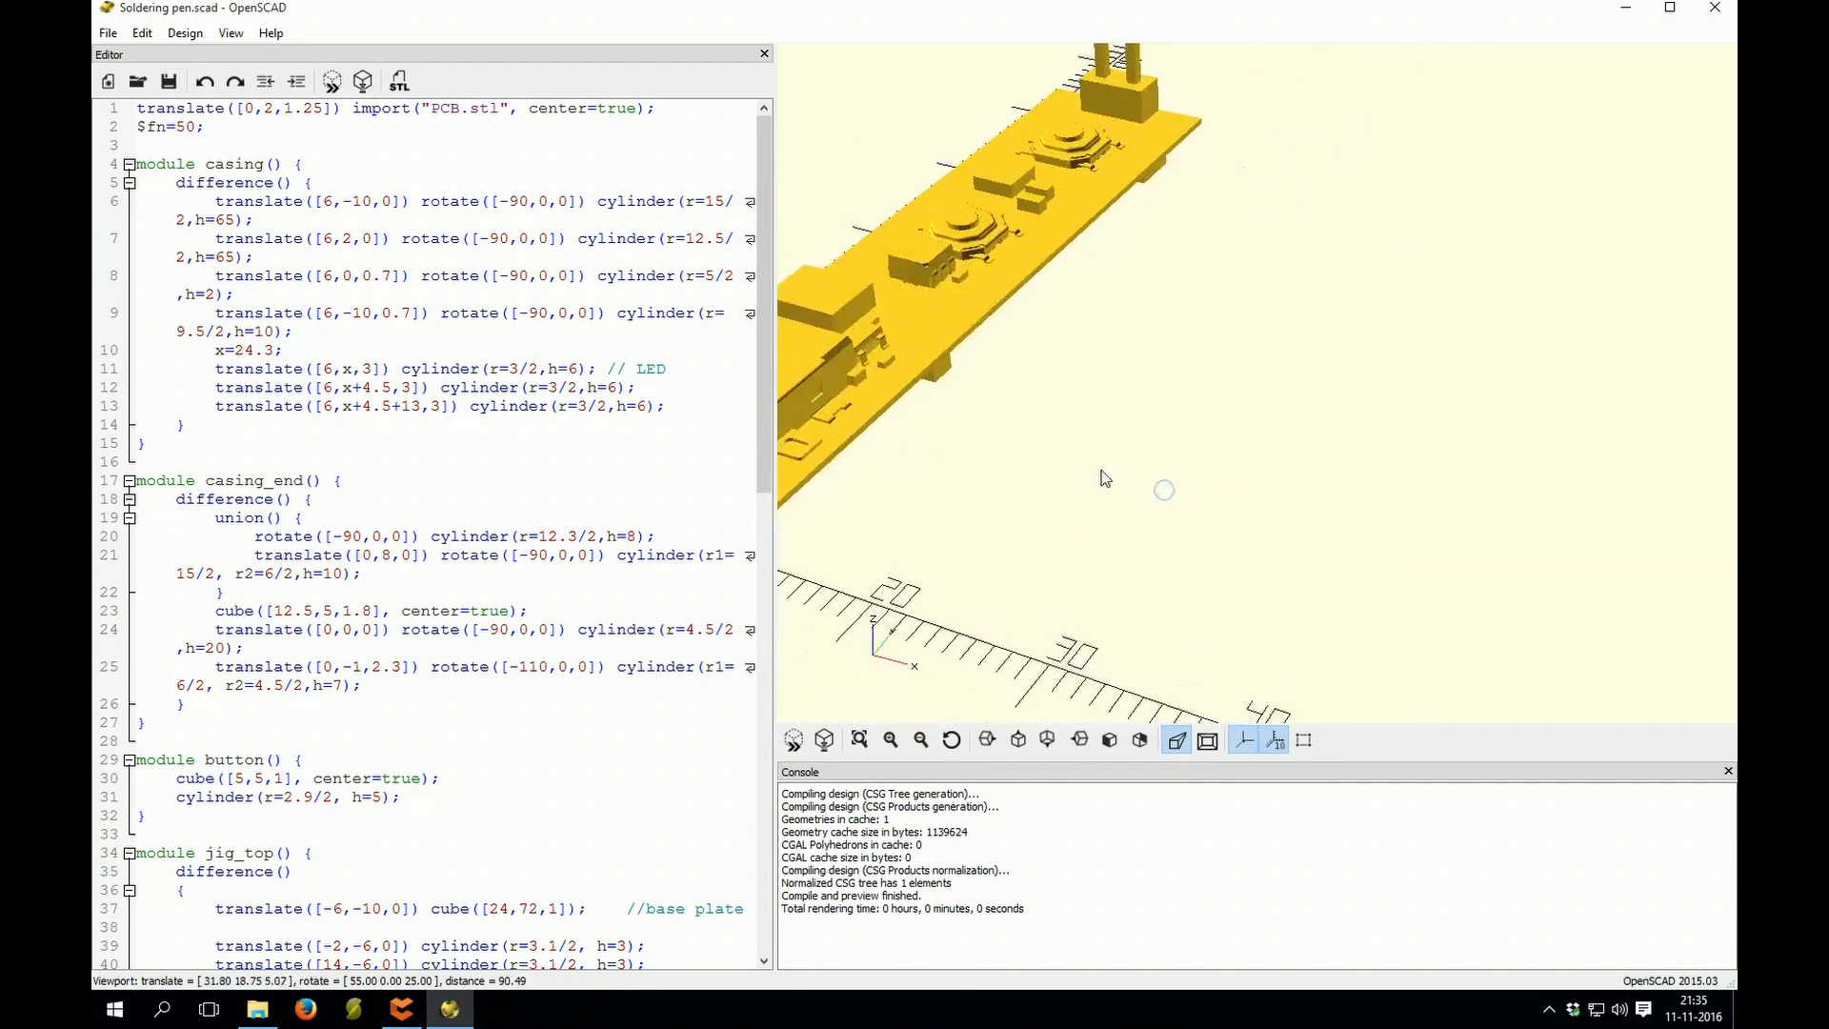
Step: Orbit the imported PCB.stl model to inspect its sides and connector end
drag(1109, 479, 1061, 484)
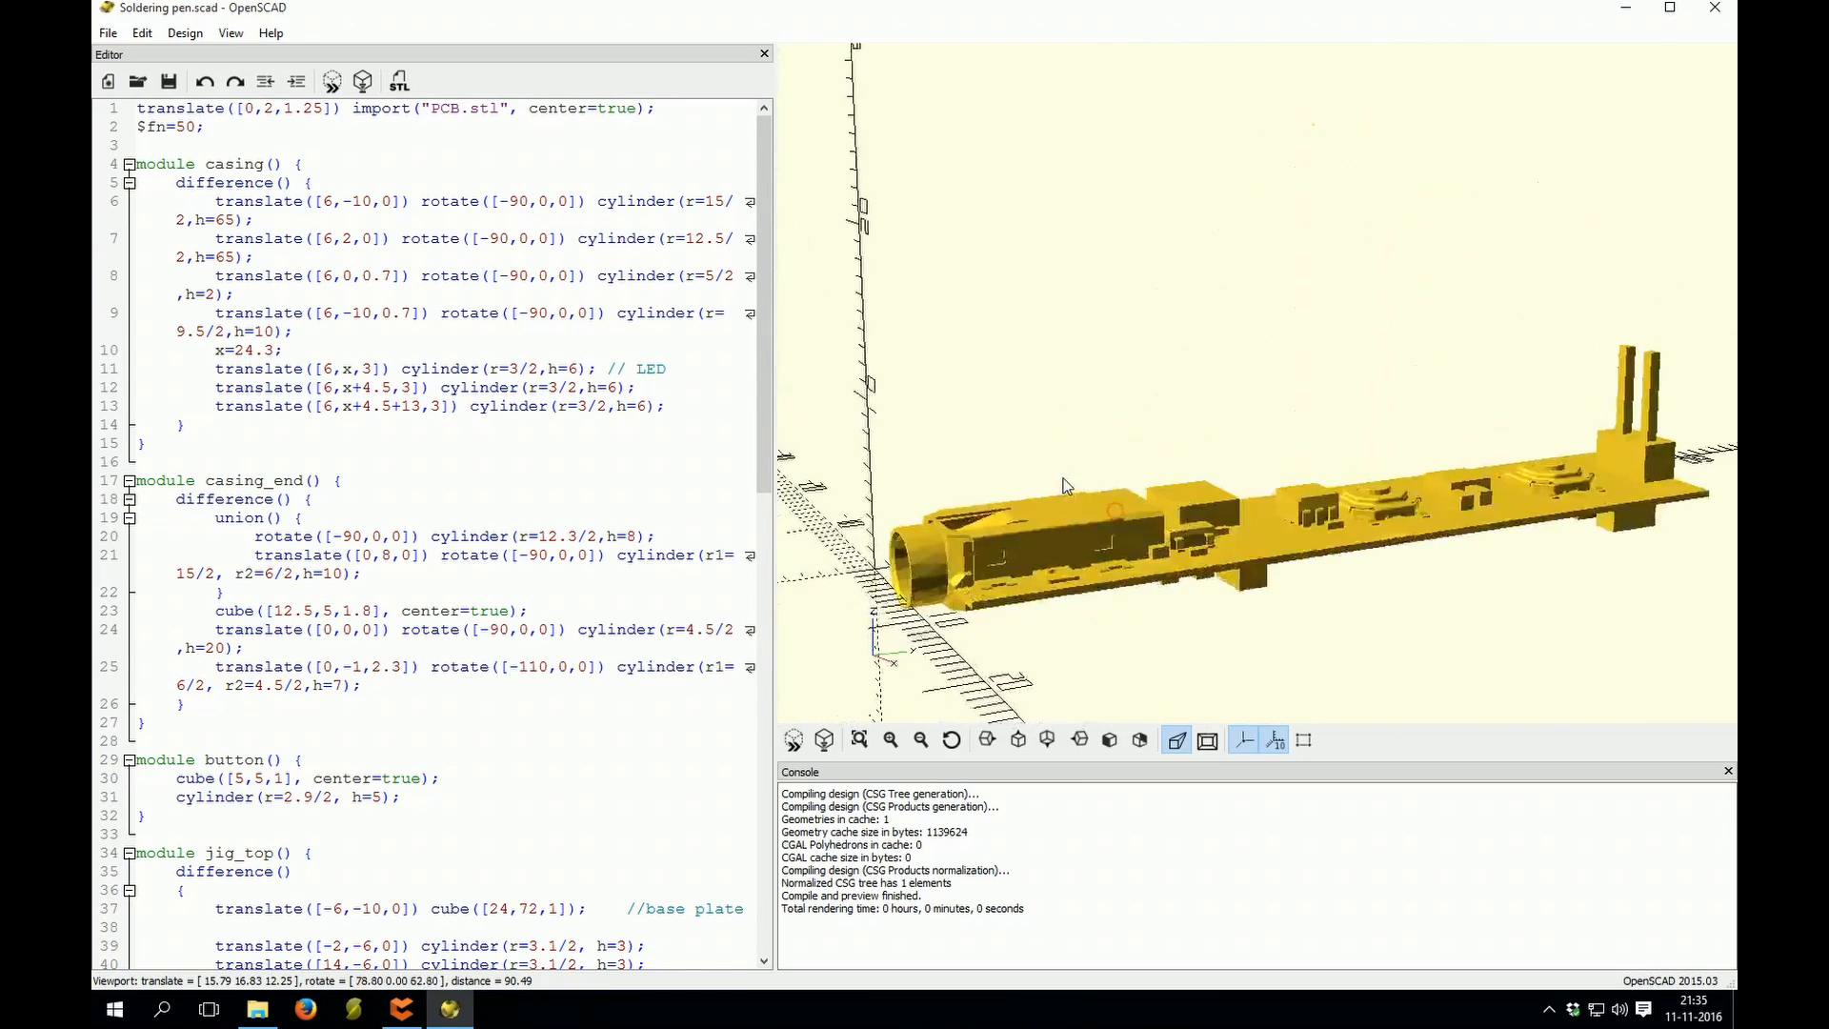
drag(1061, 486, 1097, 515)
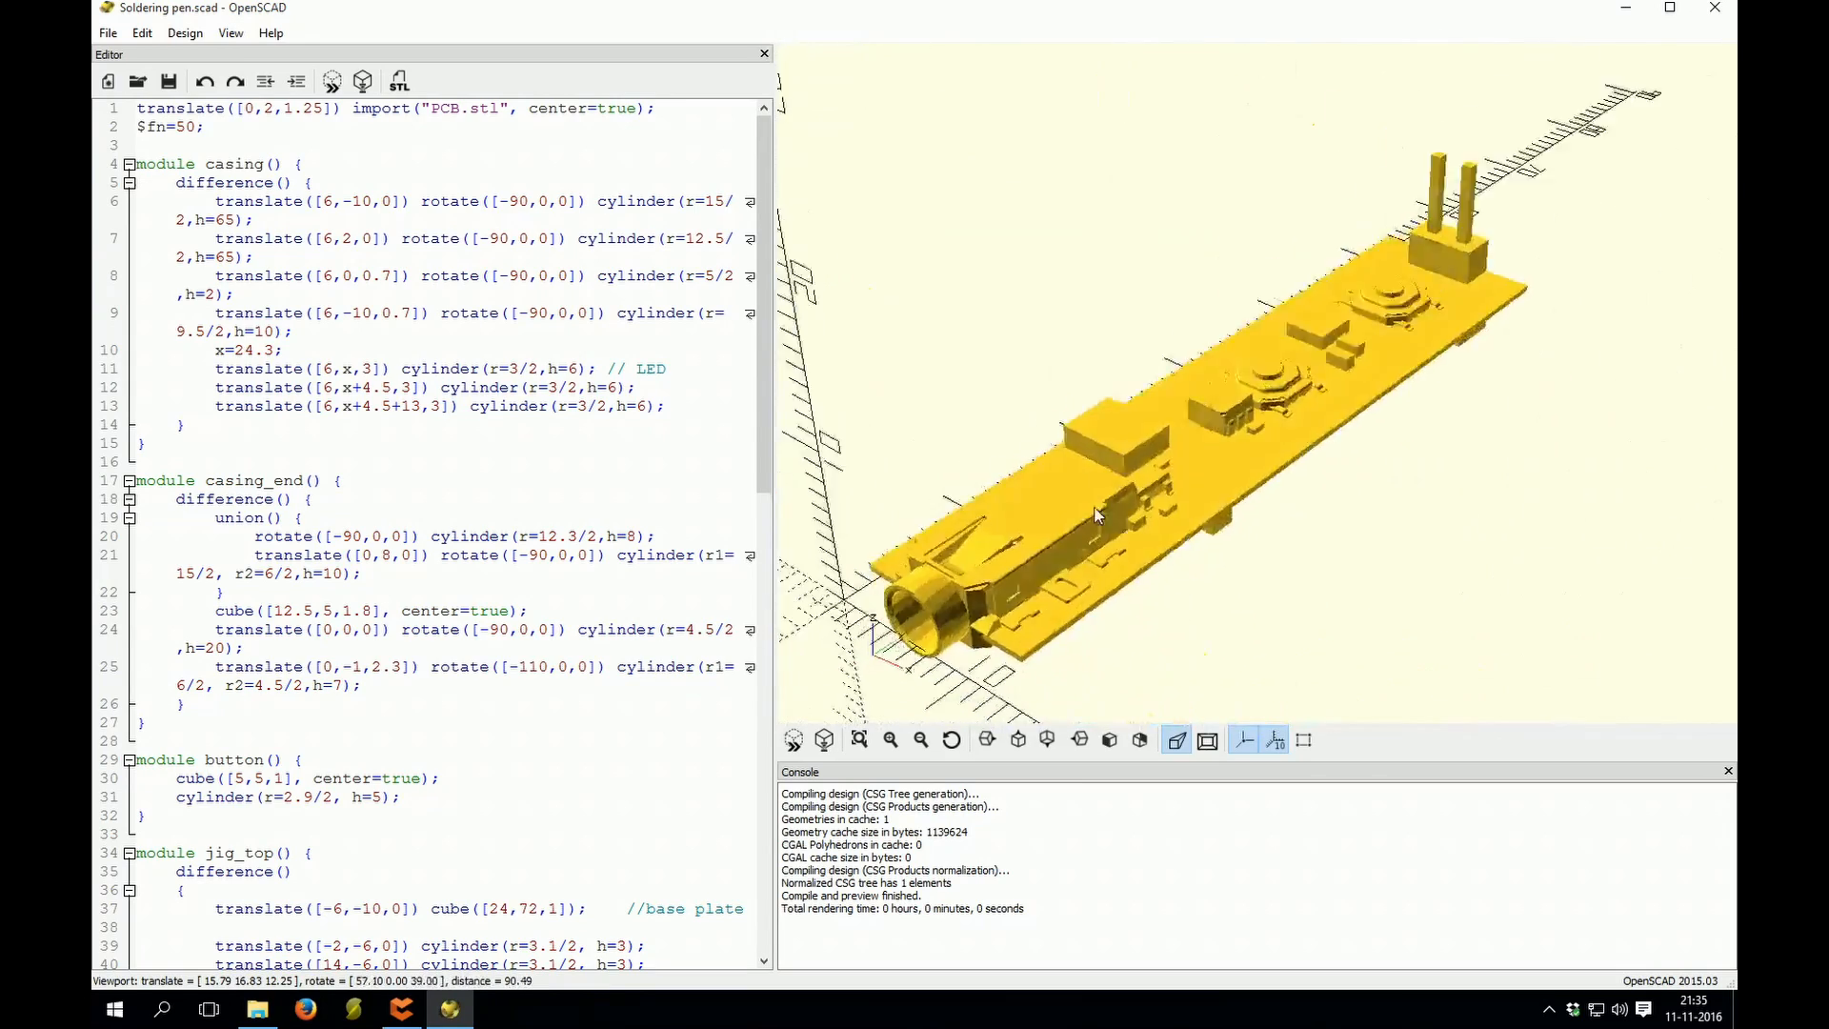
drag(1098, 515, 1115, 490)
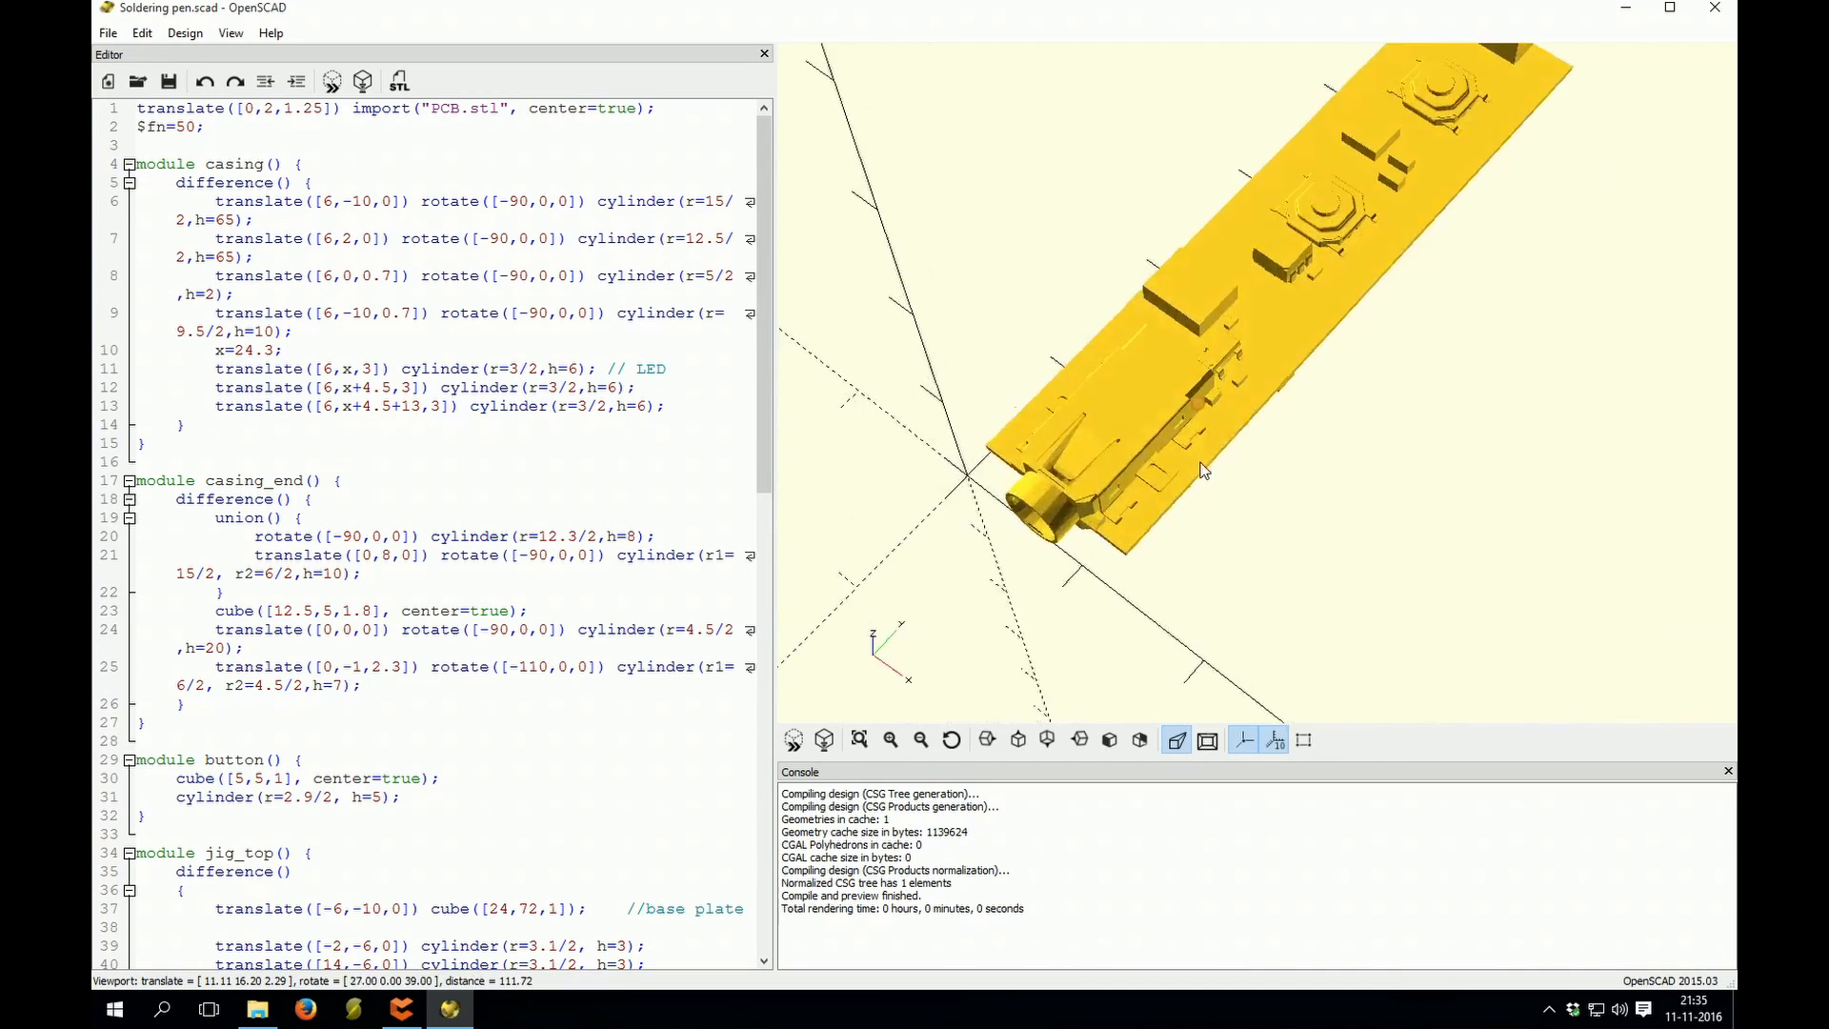
drag(1202, 467, 1225, 461)
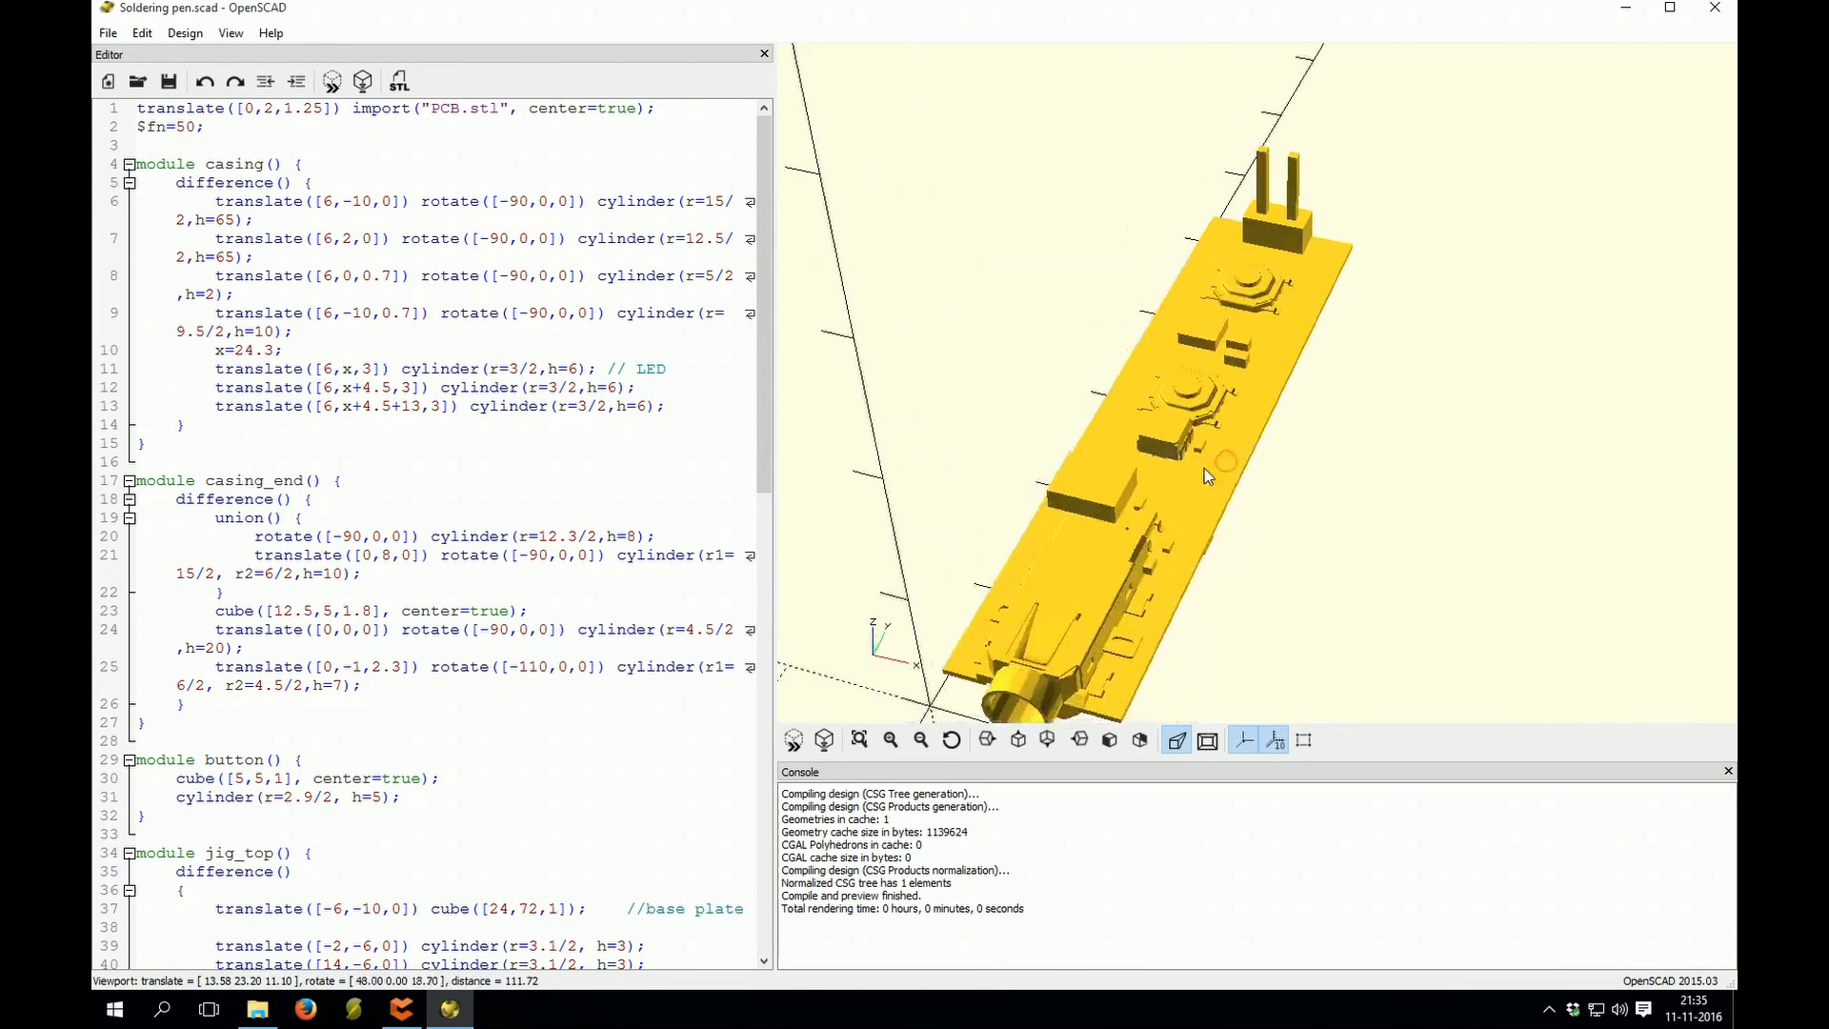
drag(1207, 477, 1189, 489)
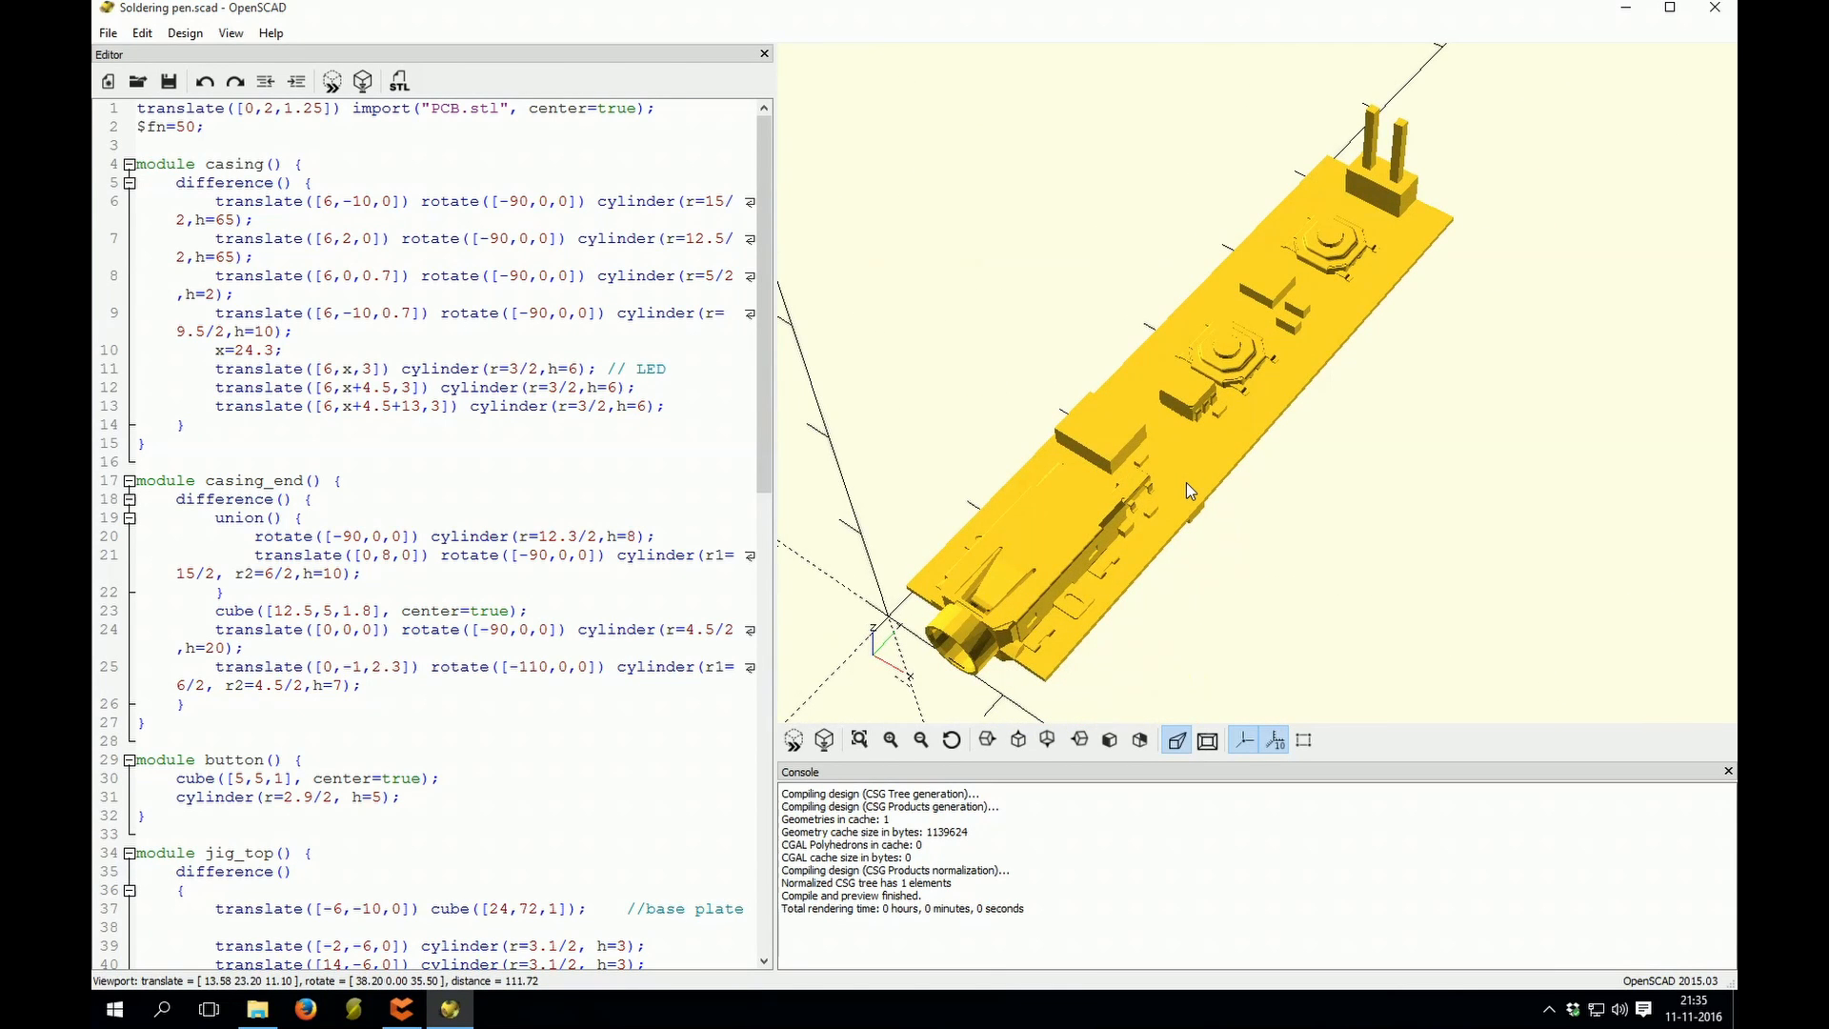
drag(1189, 490, 1177, 488)
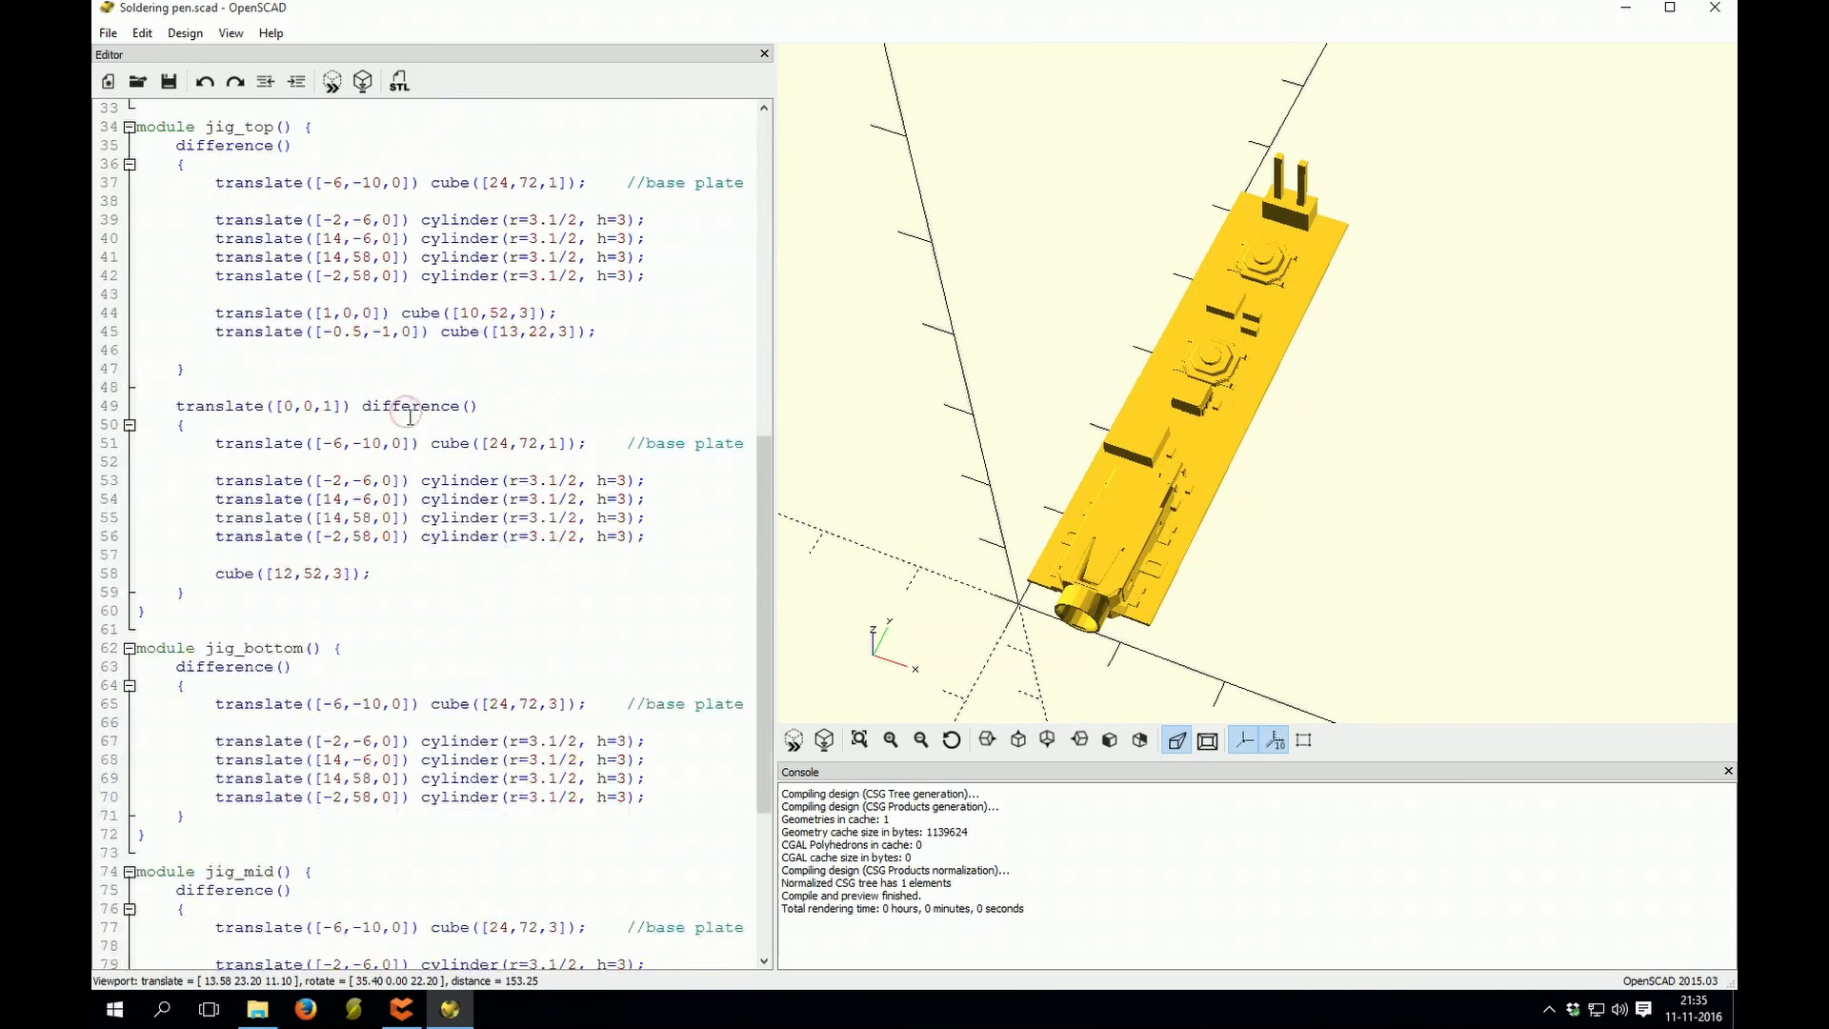
Step: Add a jig_bottom() call, preview the four-hole base plate edge-on and from above, then clear the call
scroll(up, 3)
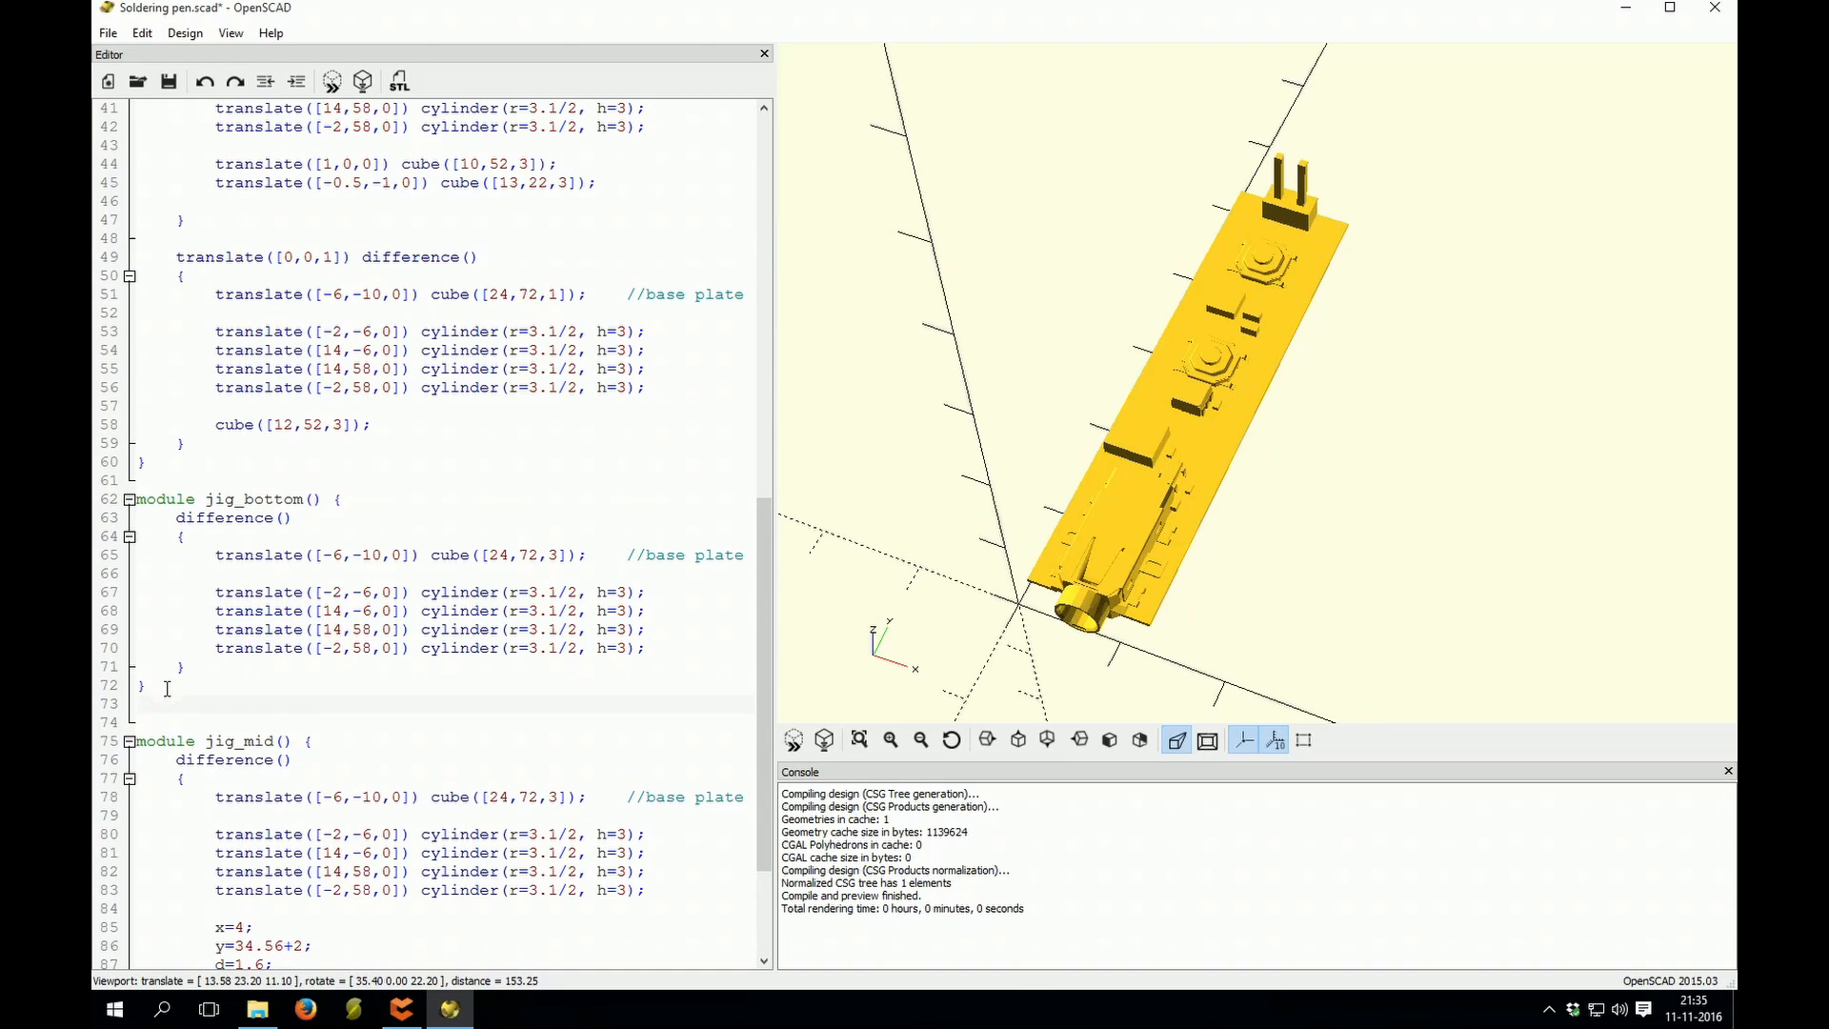
text(jig)
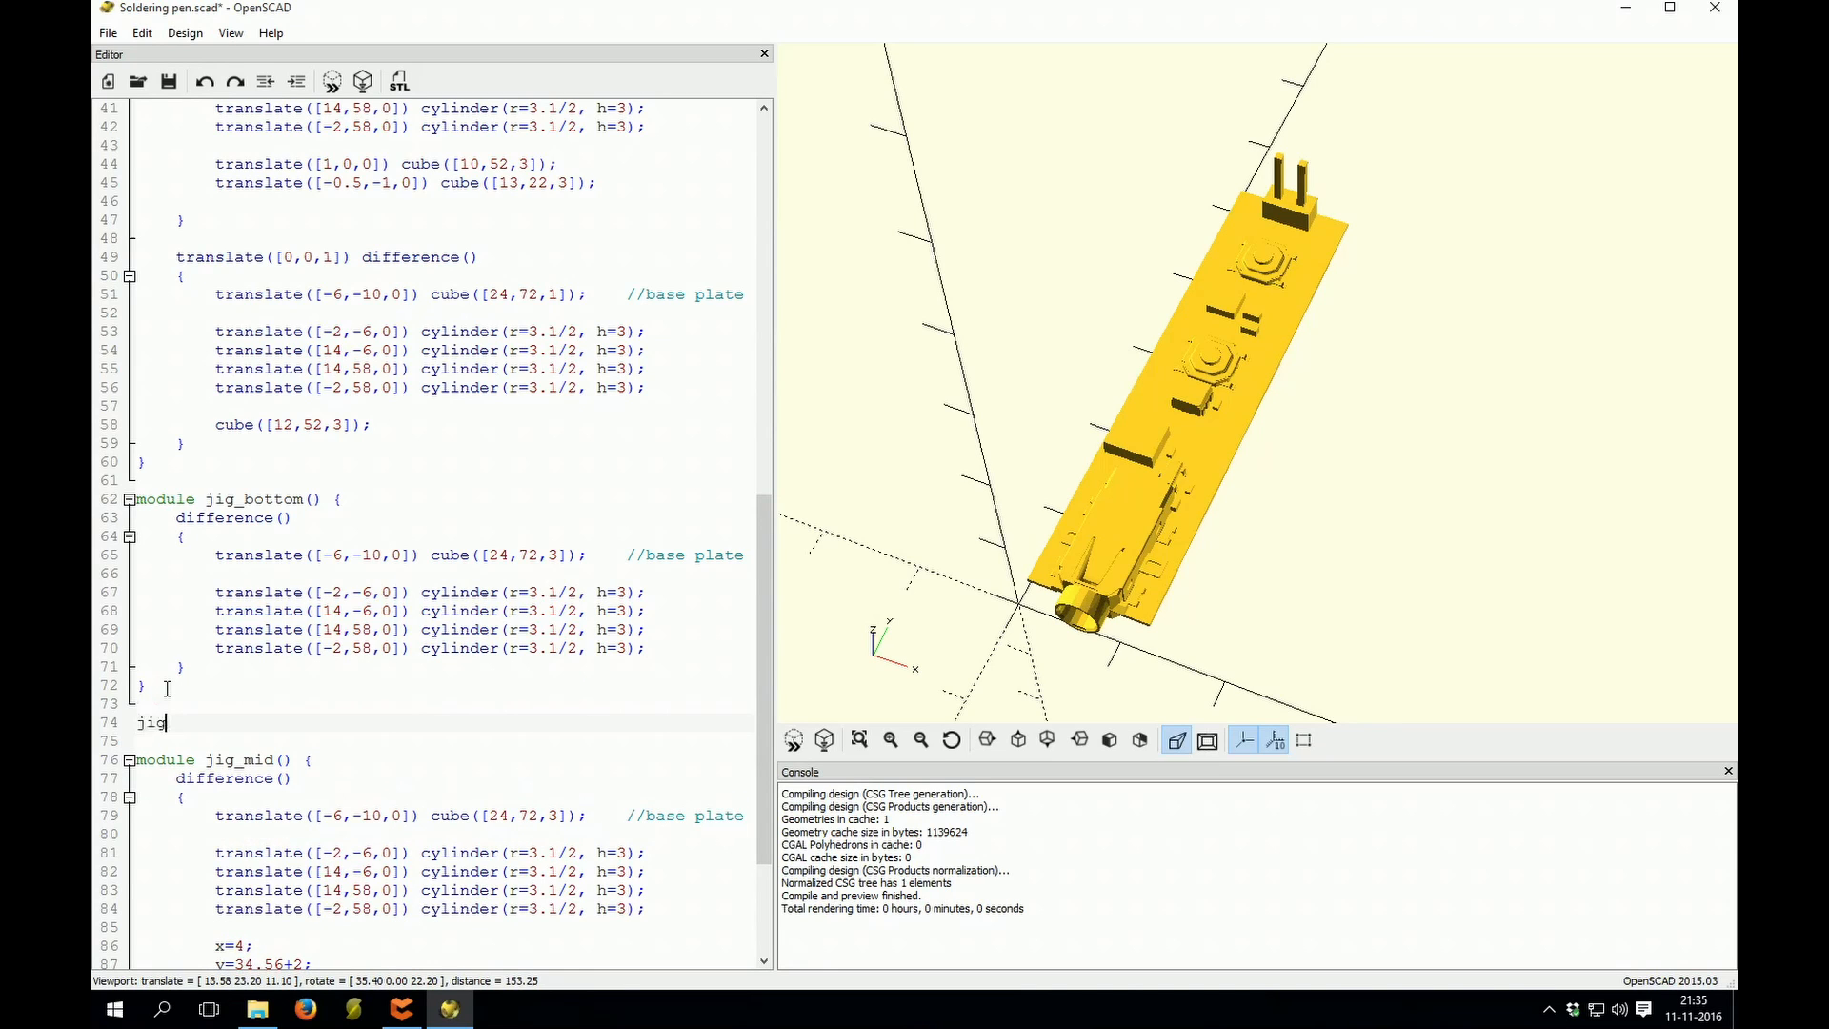
text(_bottom();)
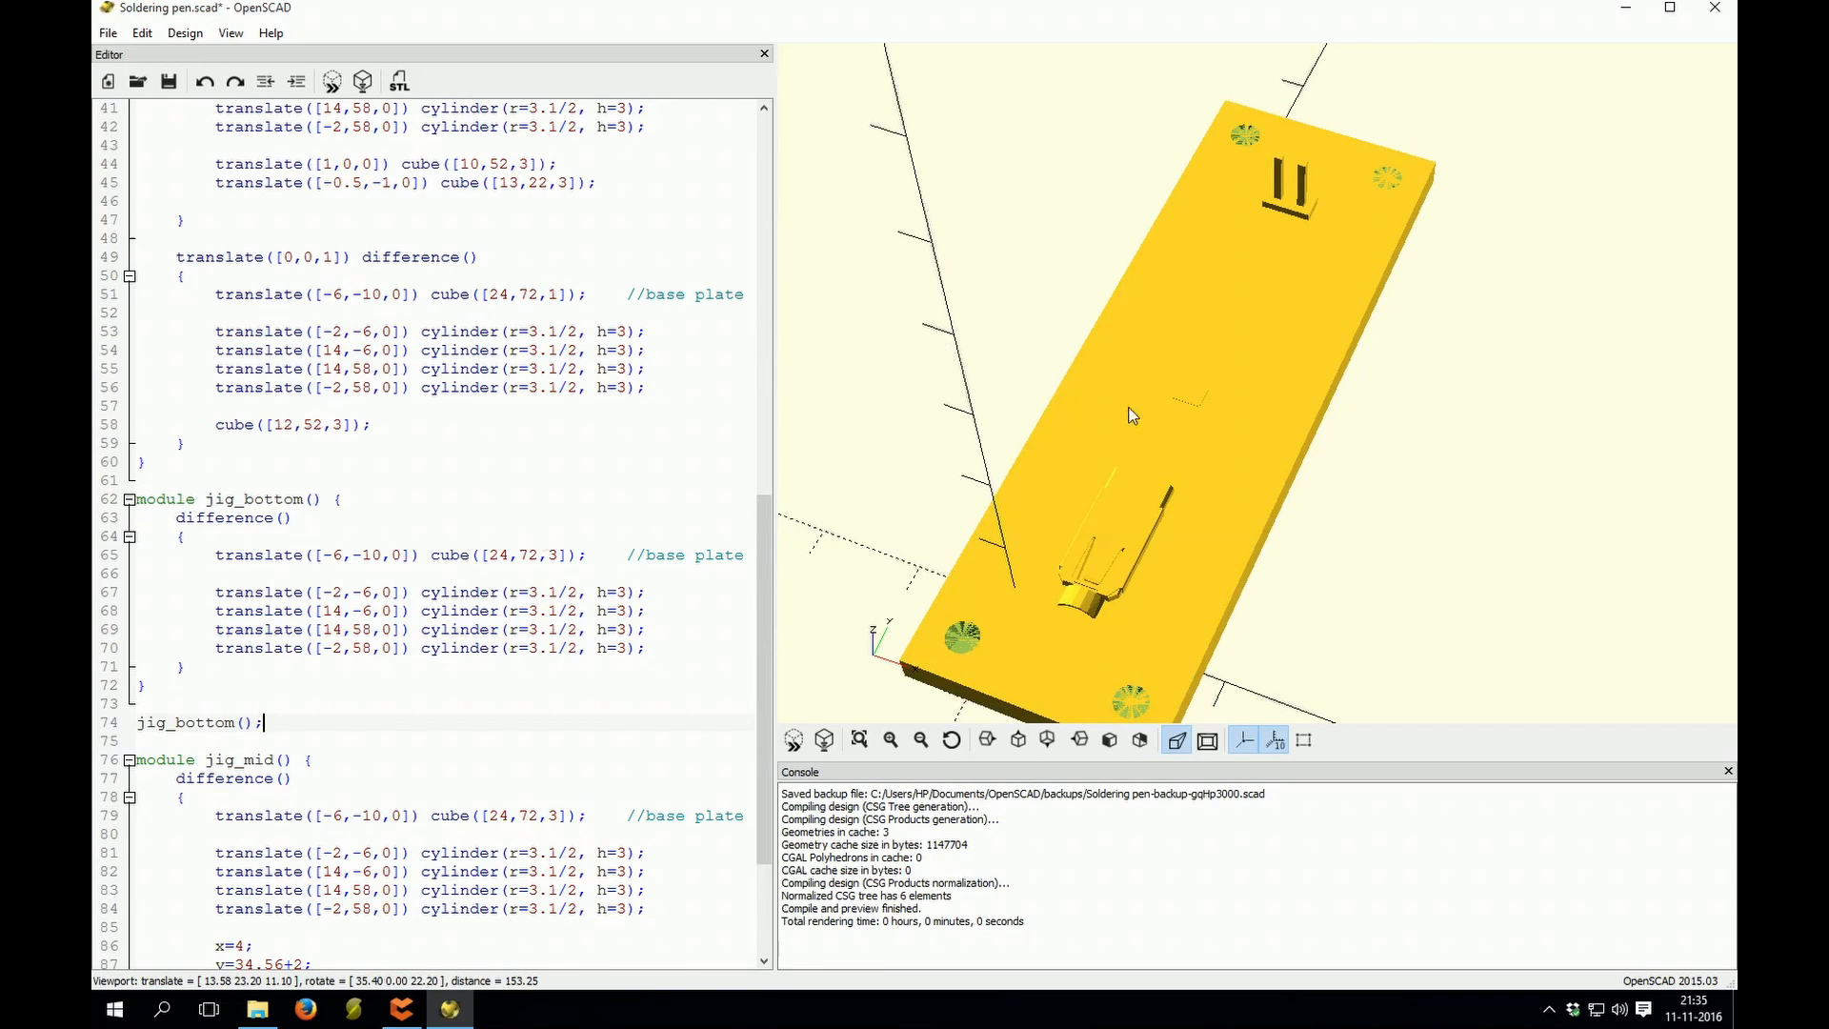
drag(1131, 418, 1482, 564)
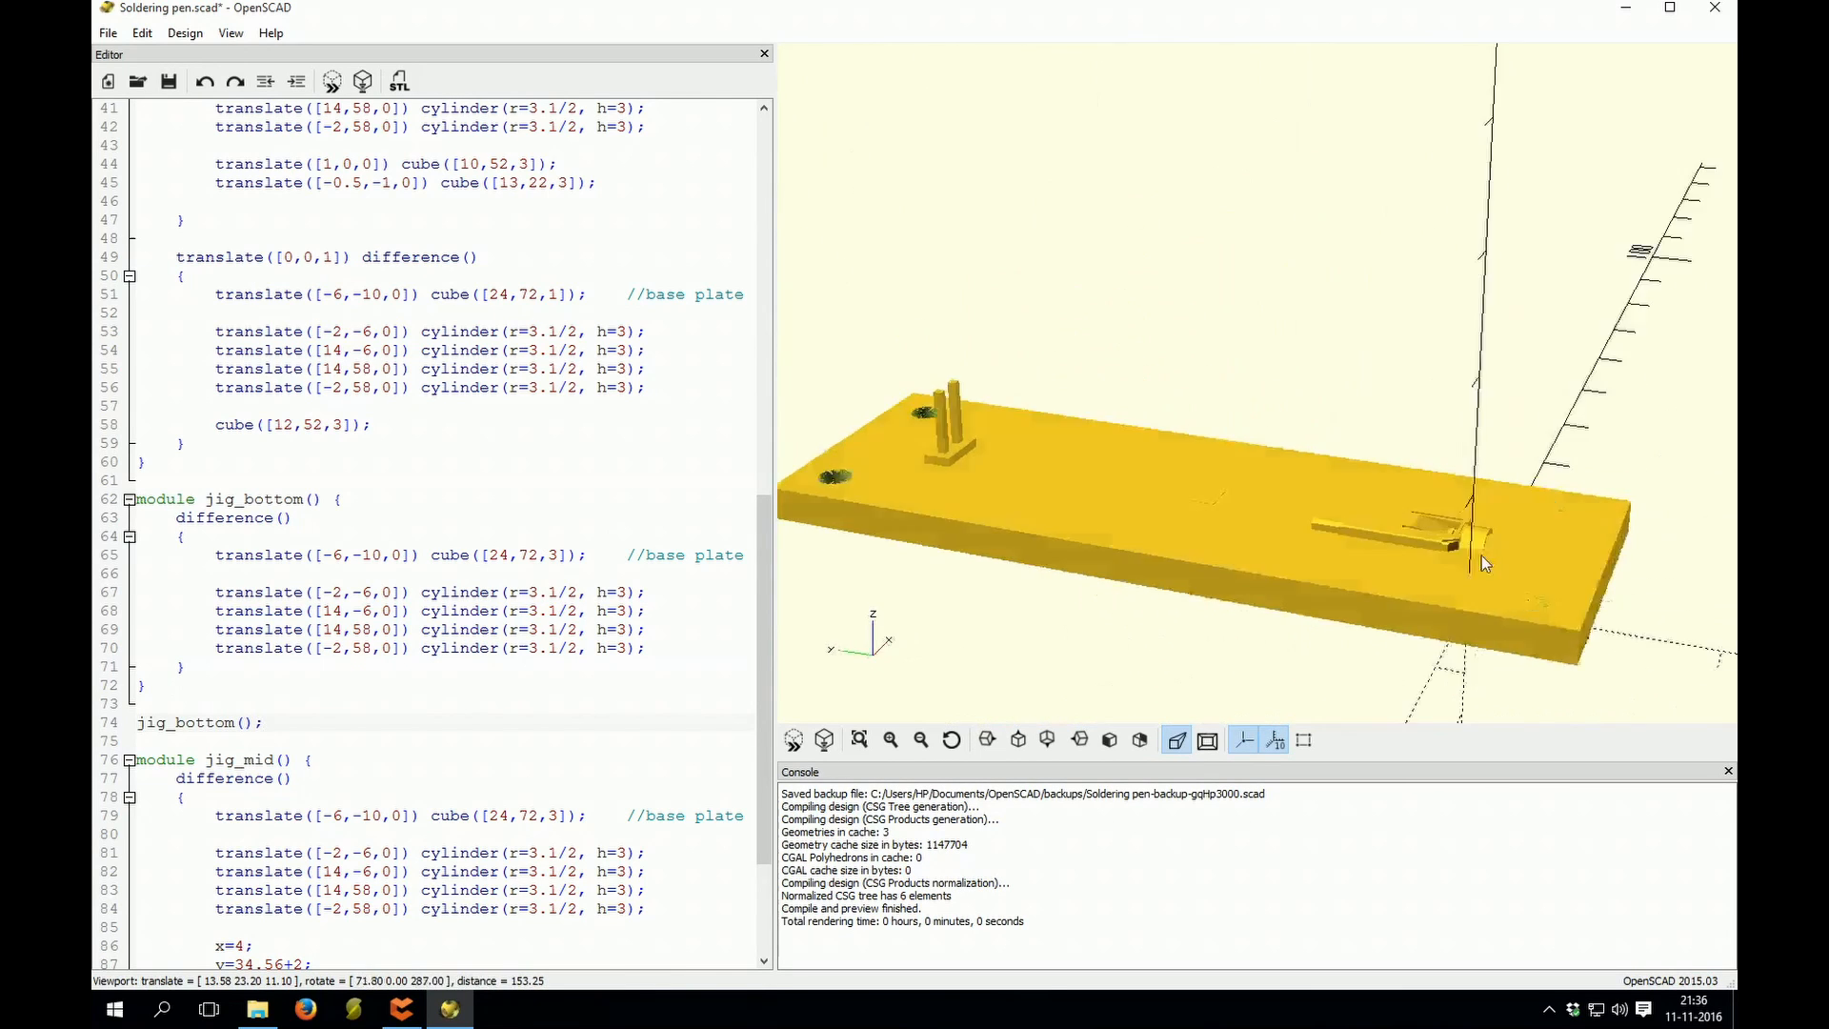
drag(1482, 564, 1324, 583)
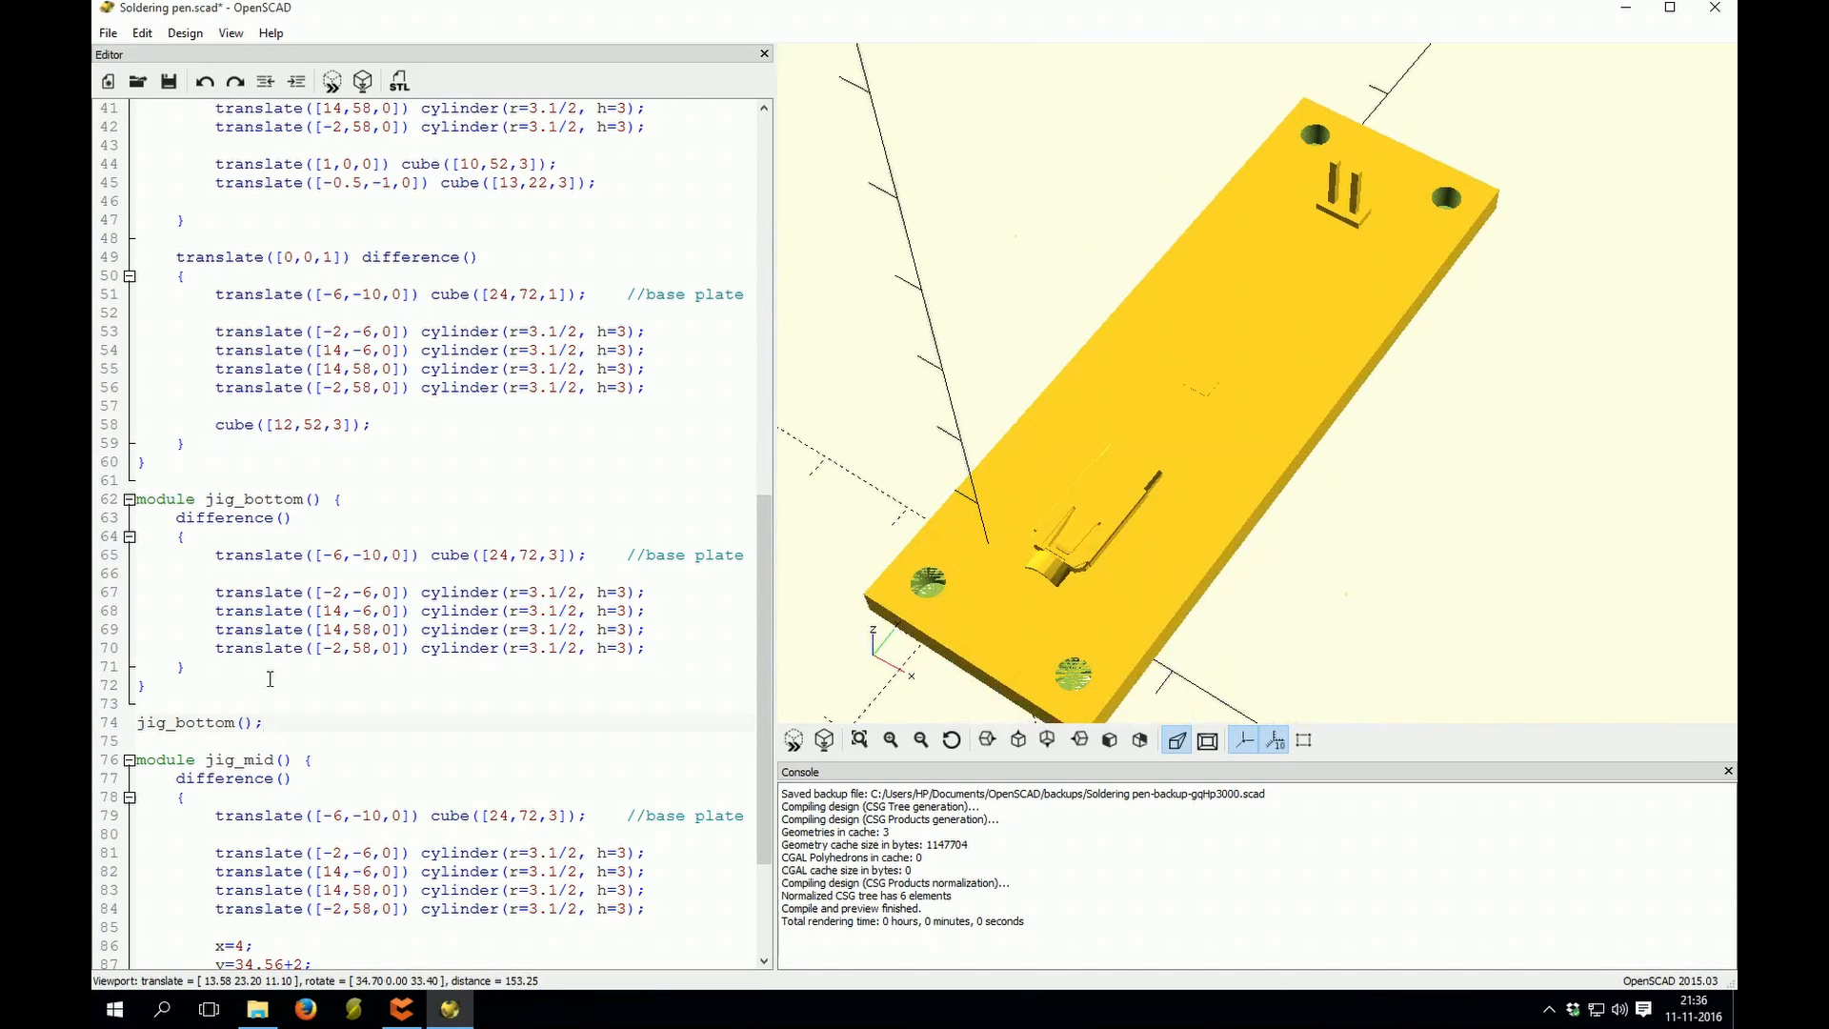
key(Backspace)
text(jig_top)
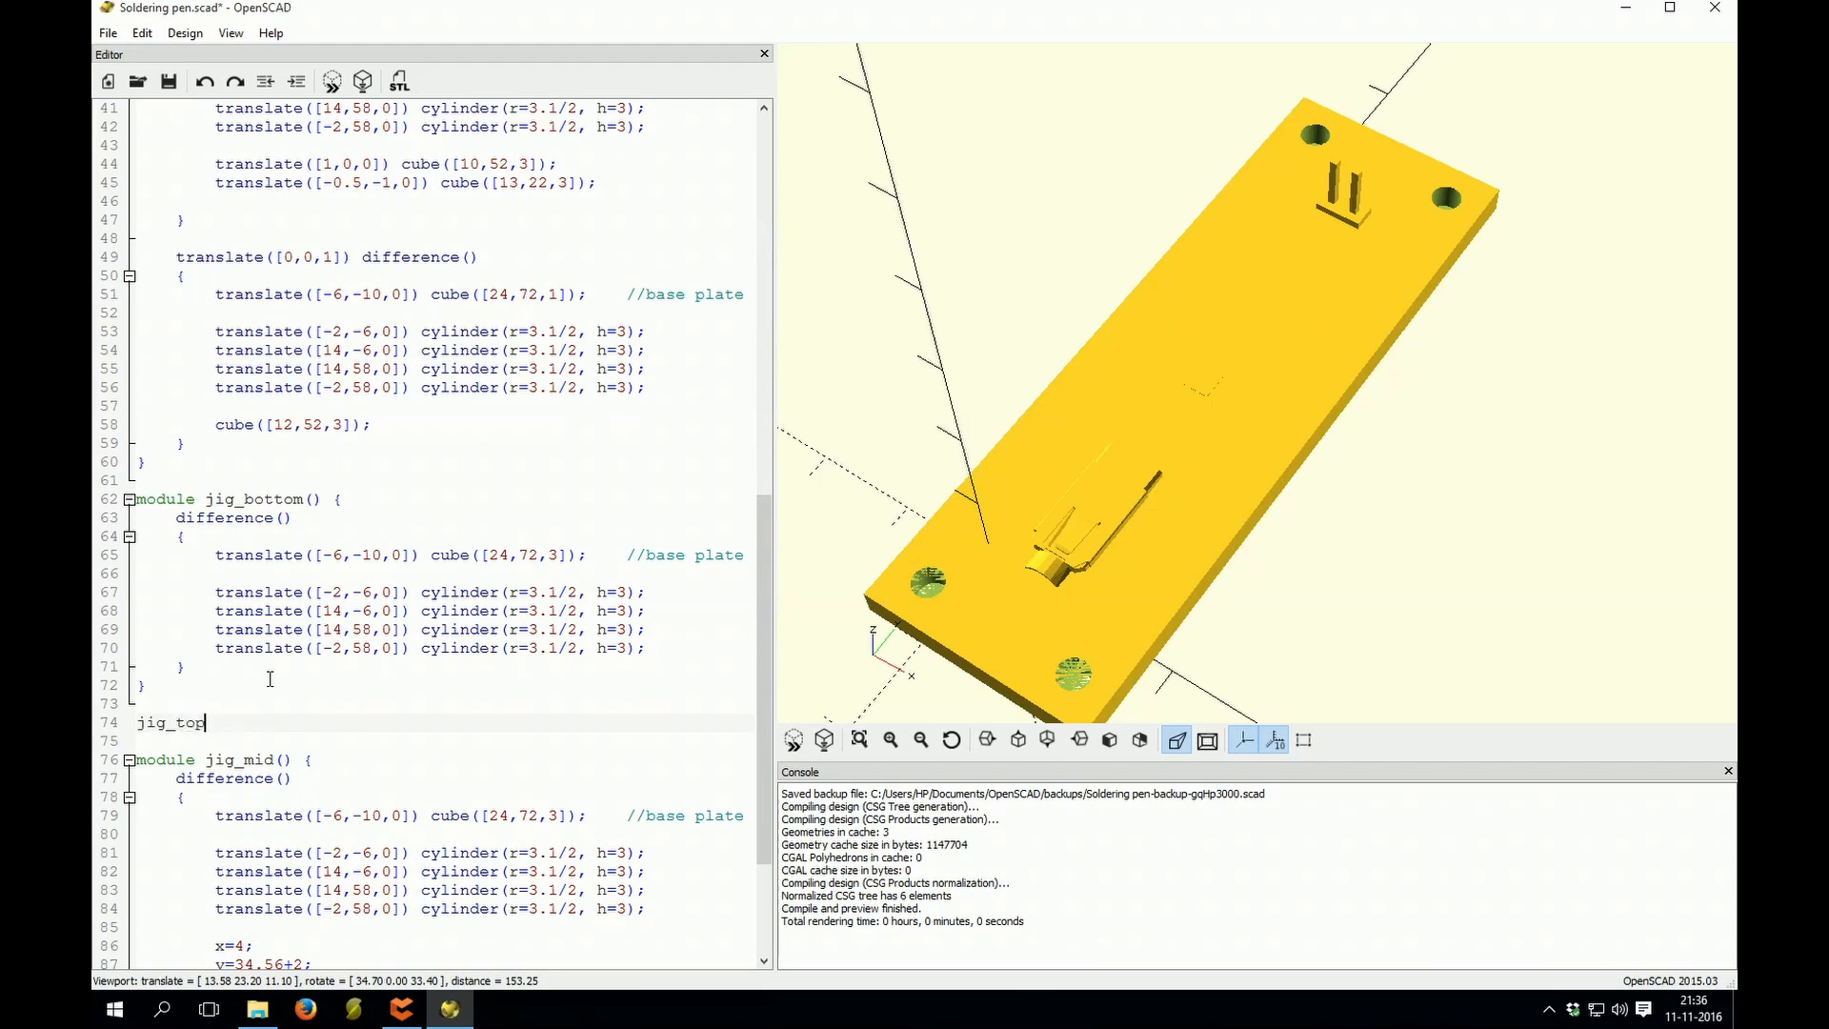
Step: Call jig_top() and render the top plate with its rectangular PCB cutout and corner holes
text(();)
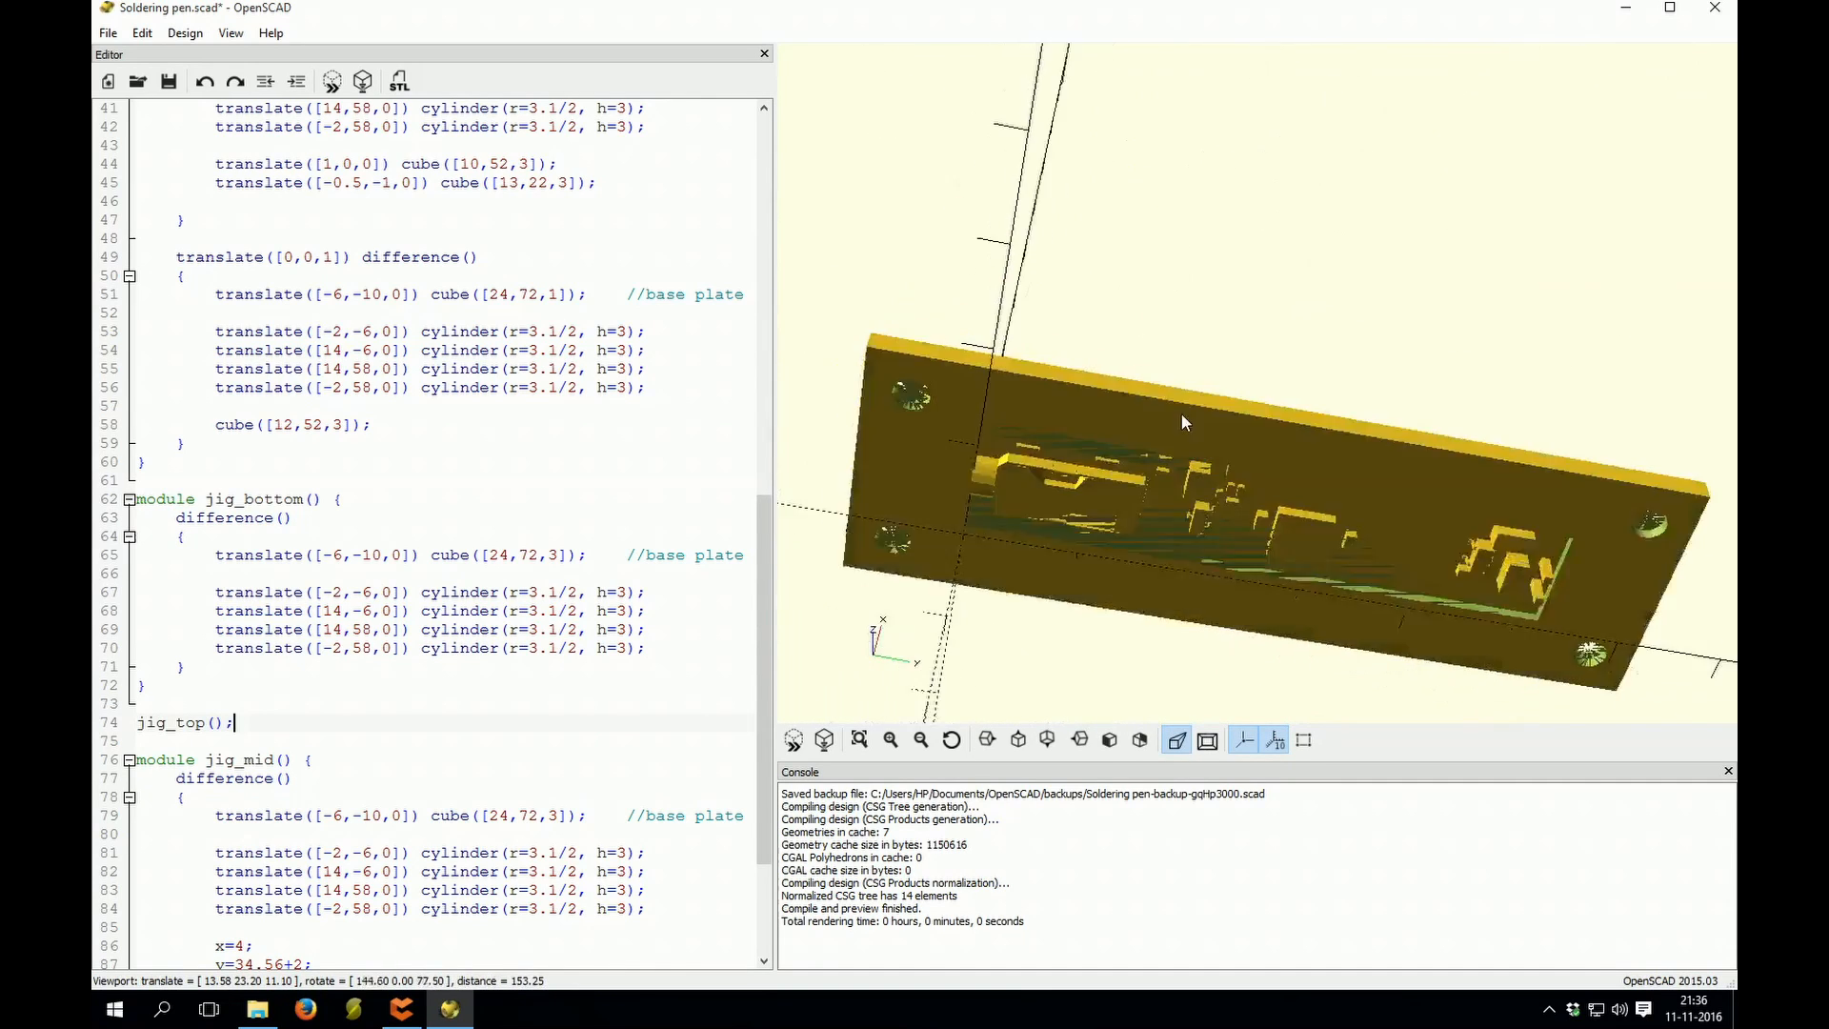
drag(1181, 423, 1126, 471)
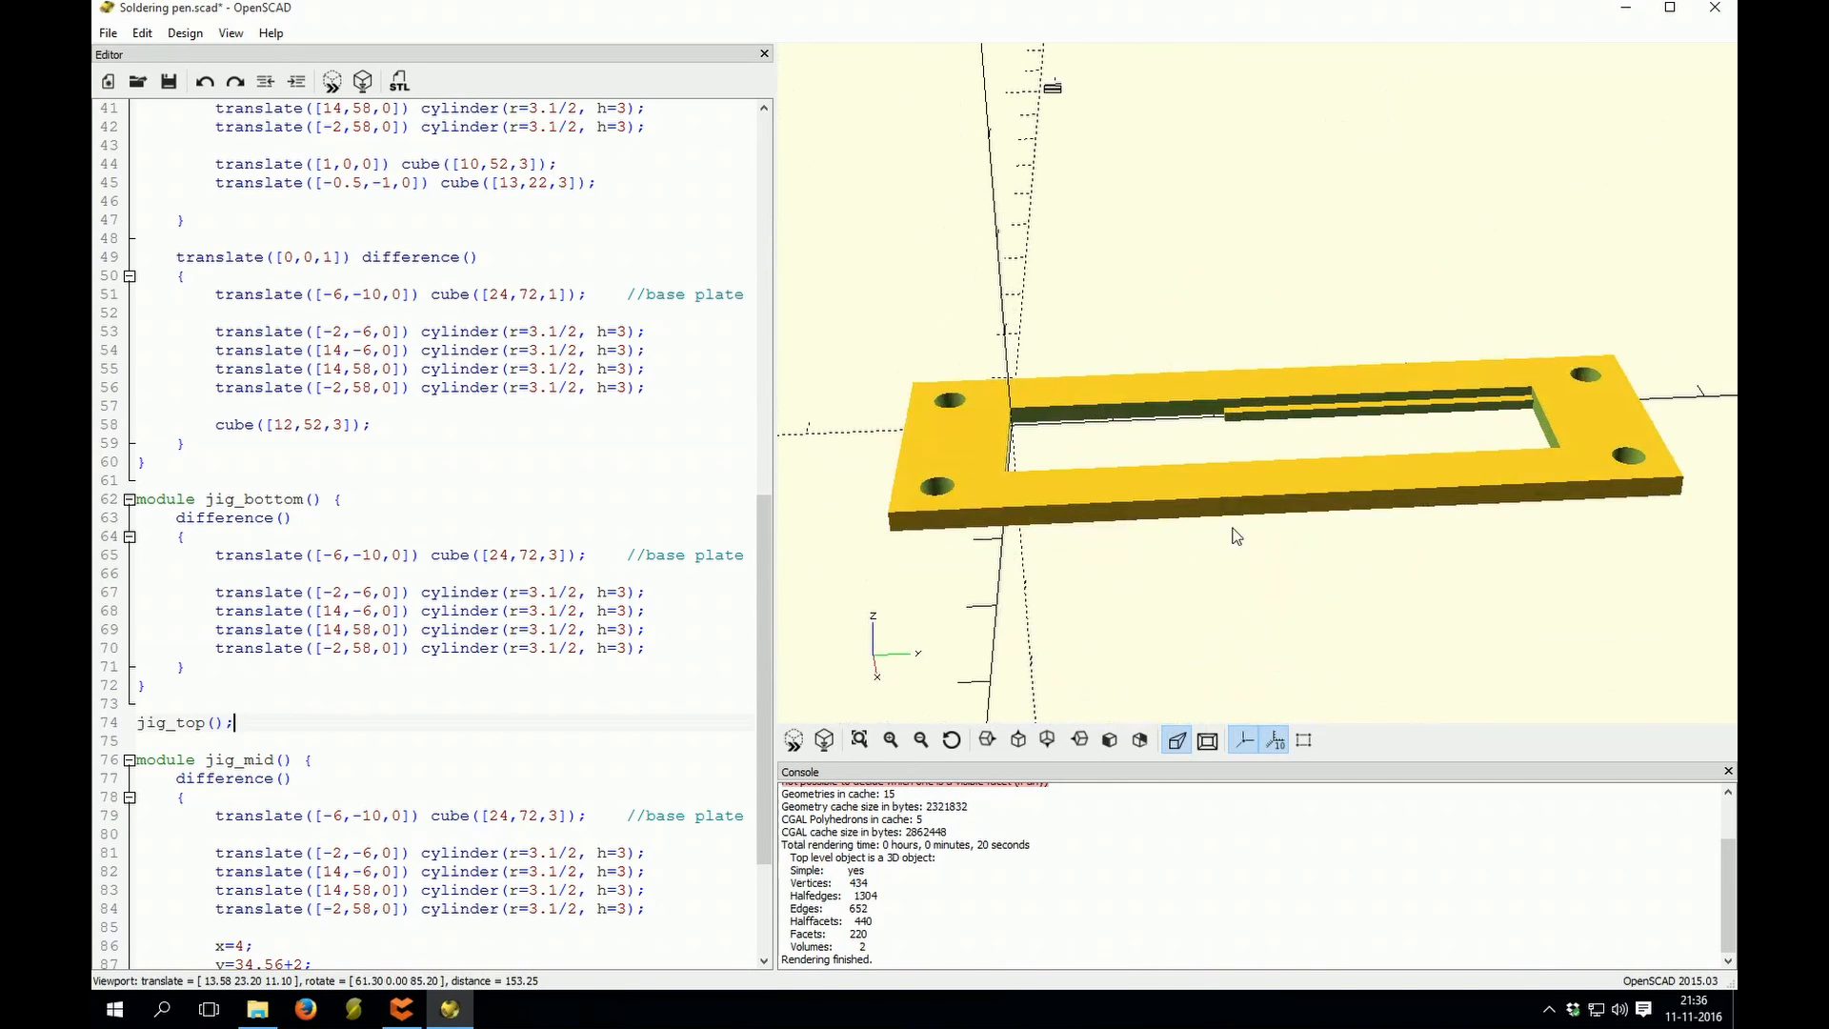
drag(1237, 536, 1326, 518)
text(mid)
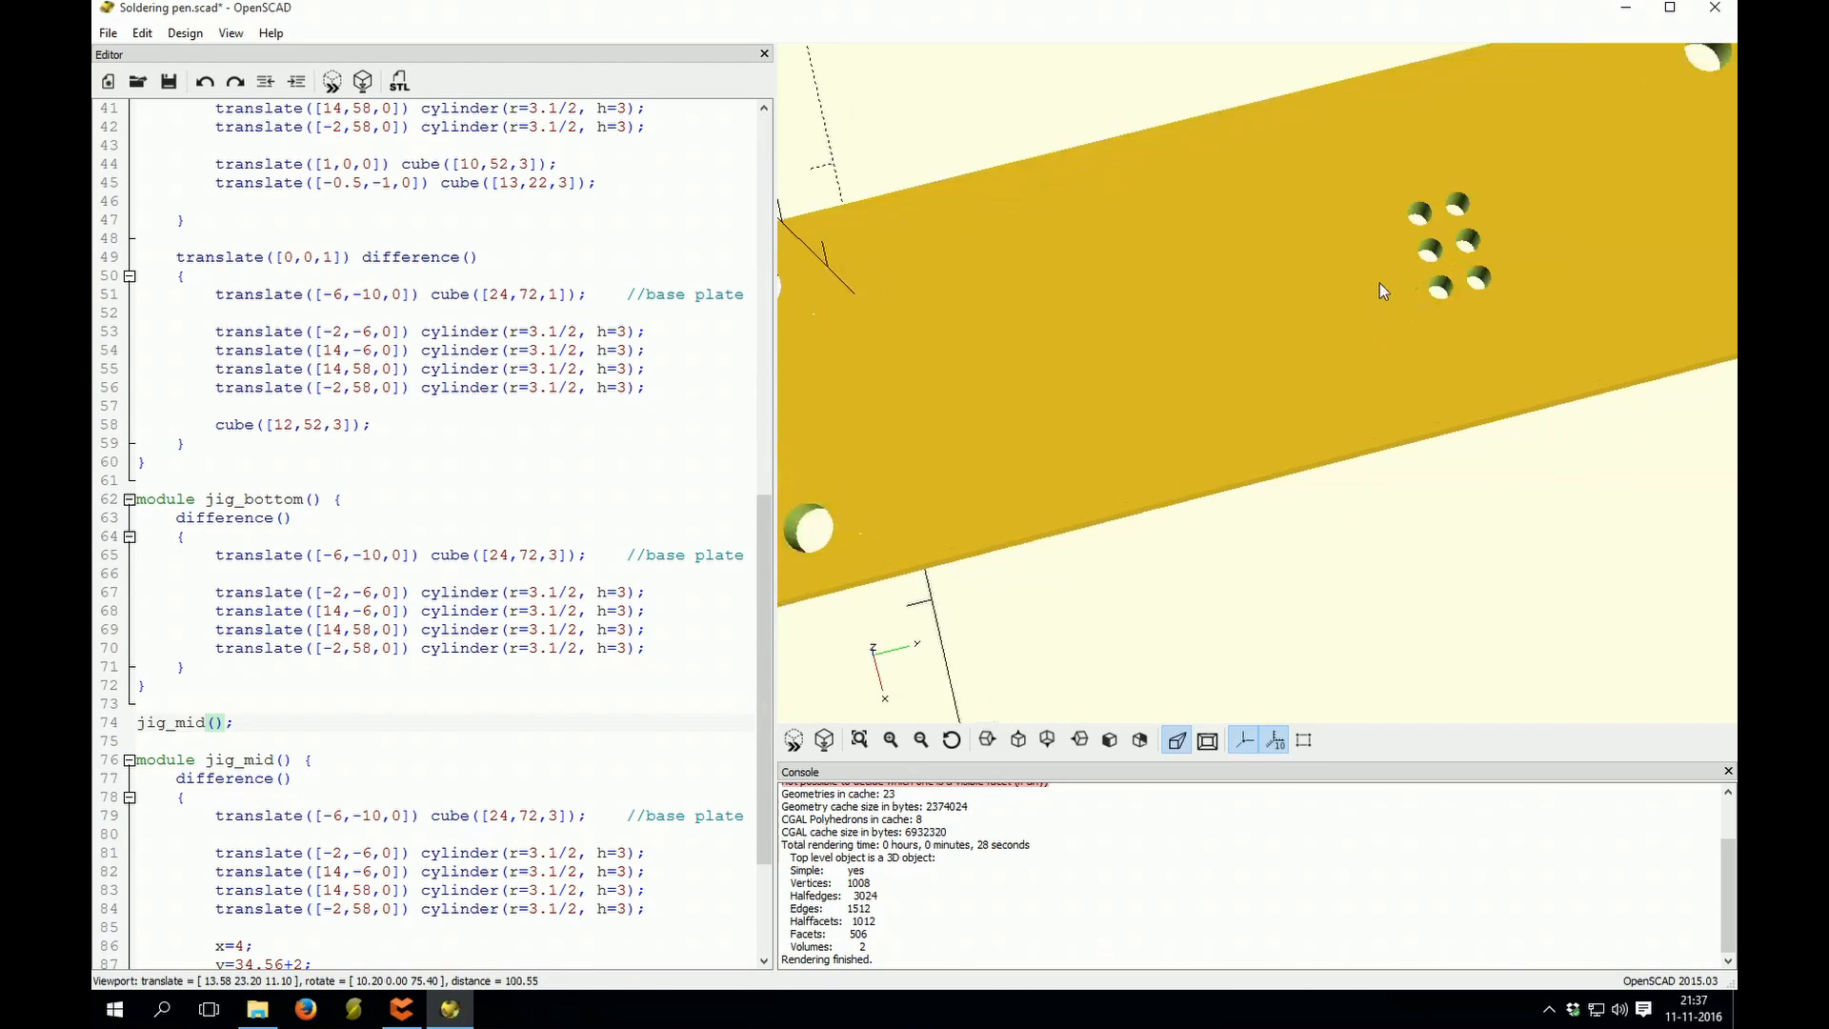
Step: Orbit in toward the six pogo-pin holes of the rendered jig_mid plate
drag(1383, 290, 1214, 434)
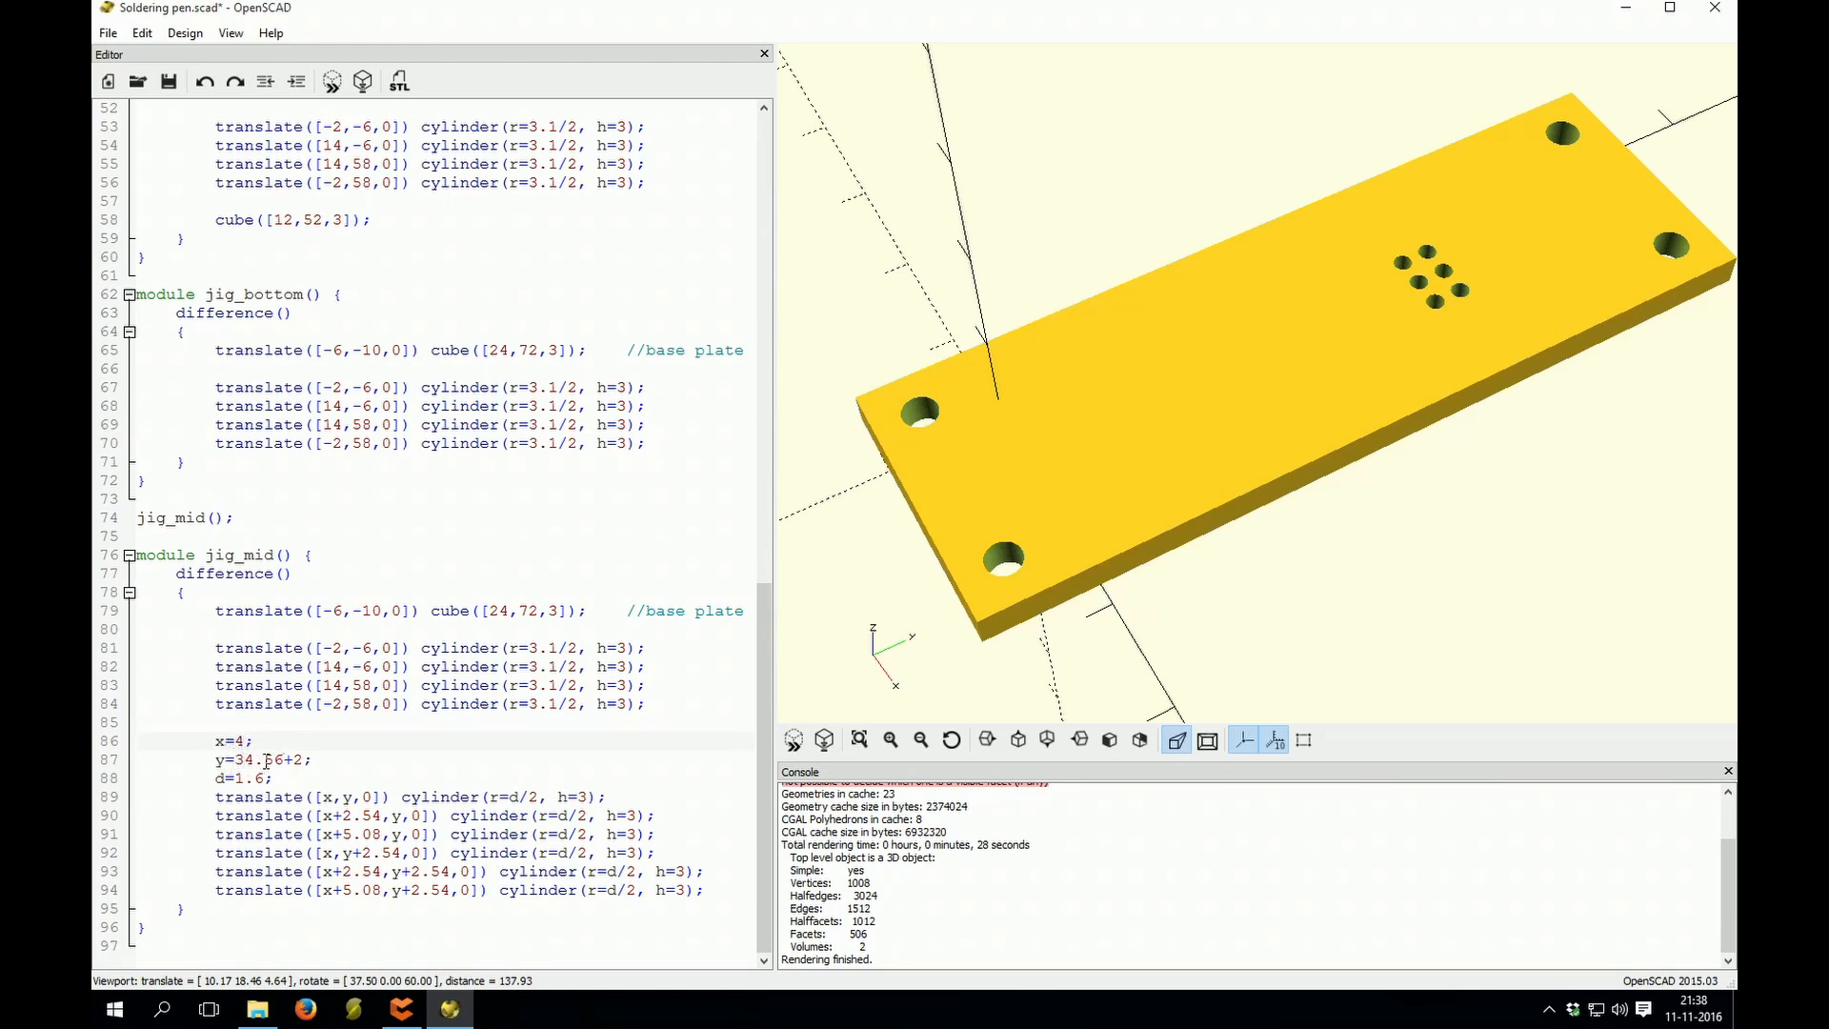
double_click(301, 760)
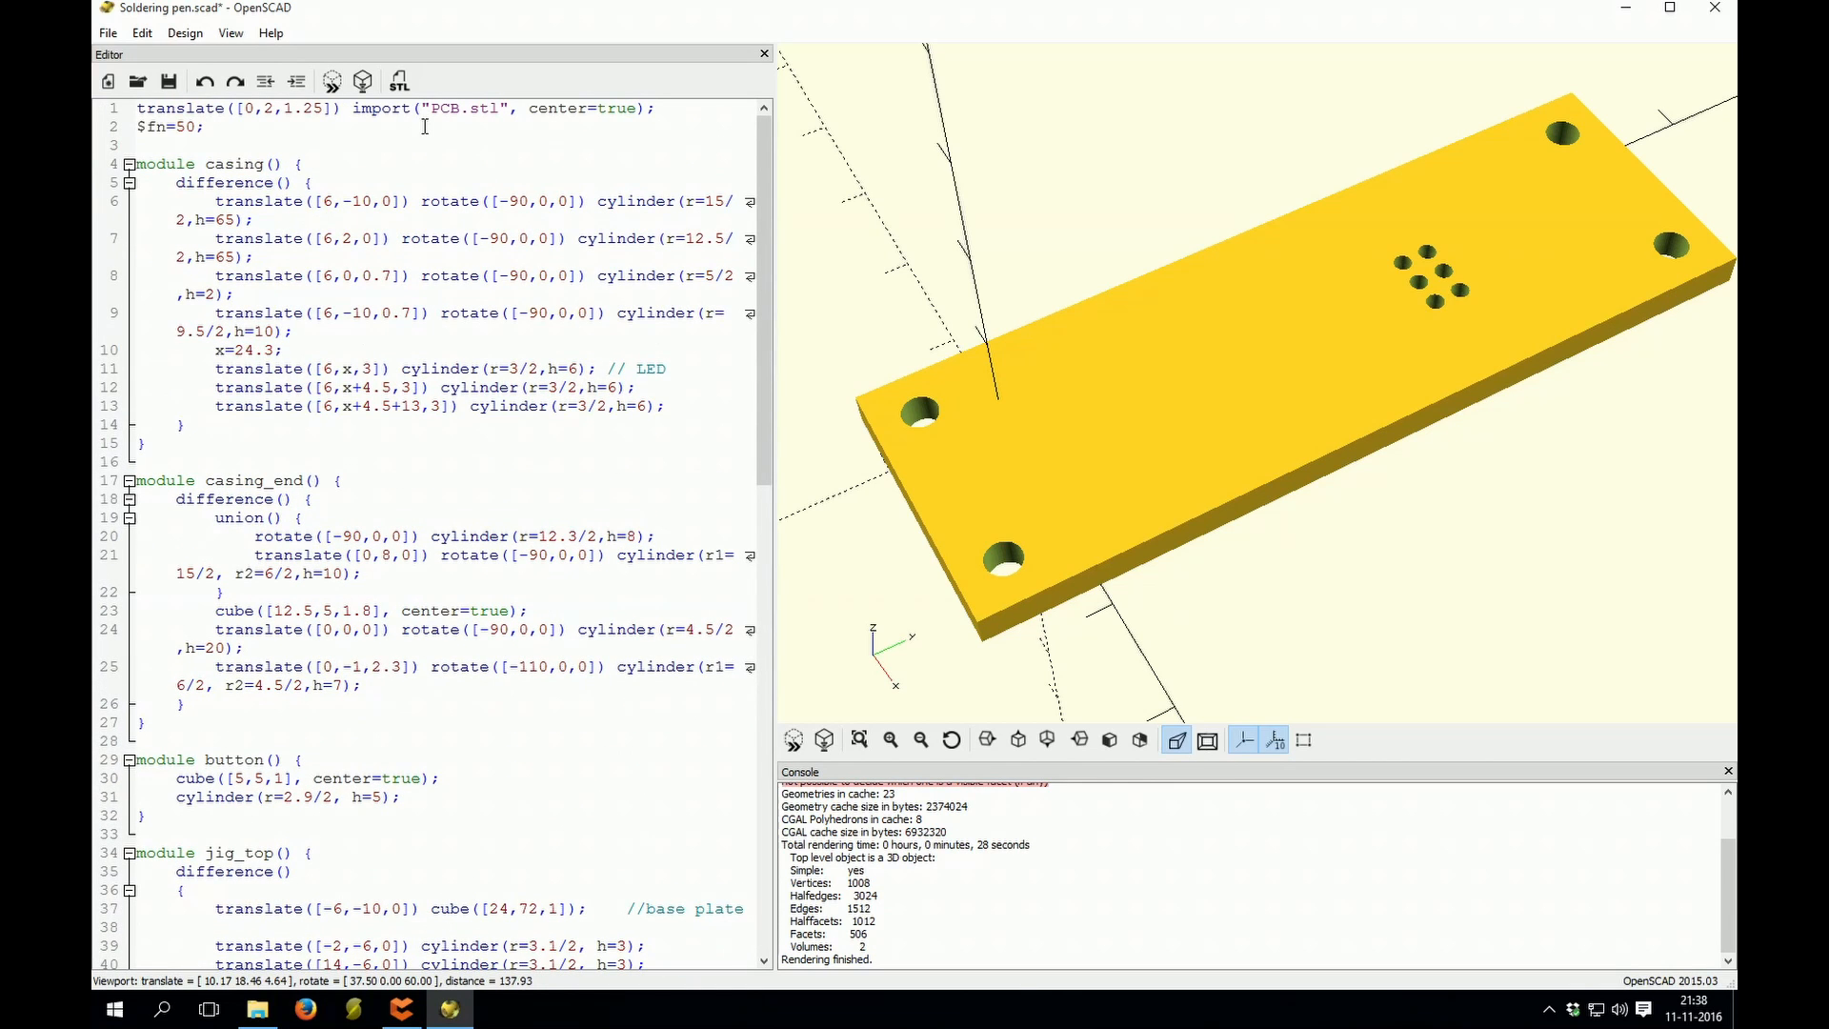
double_click(268, 106)
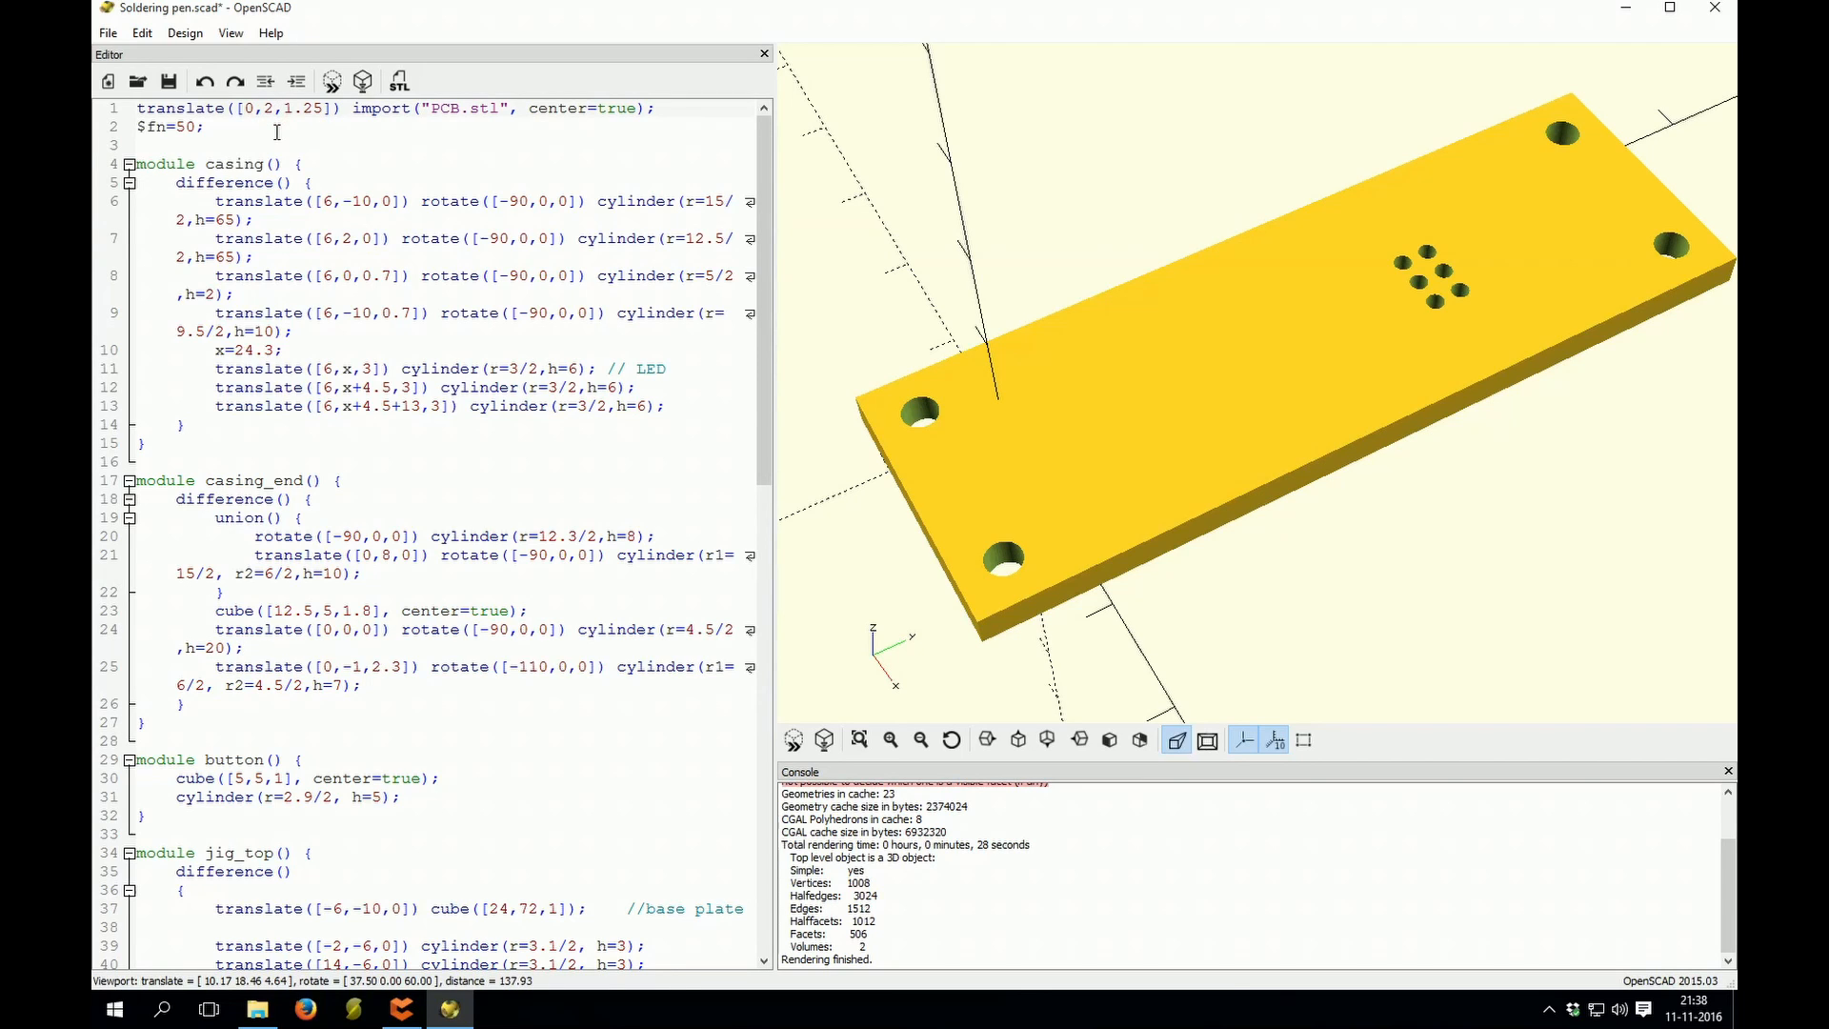
click(271, 108)
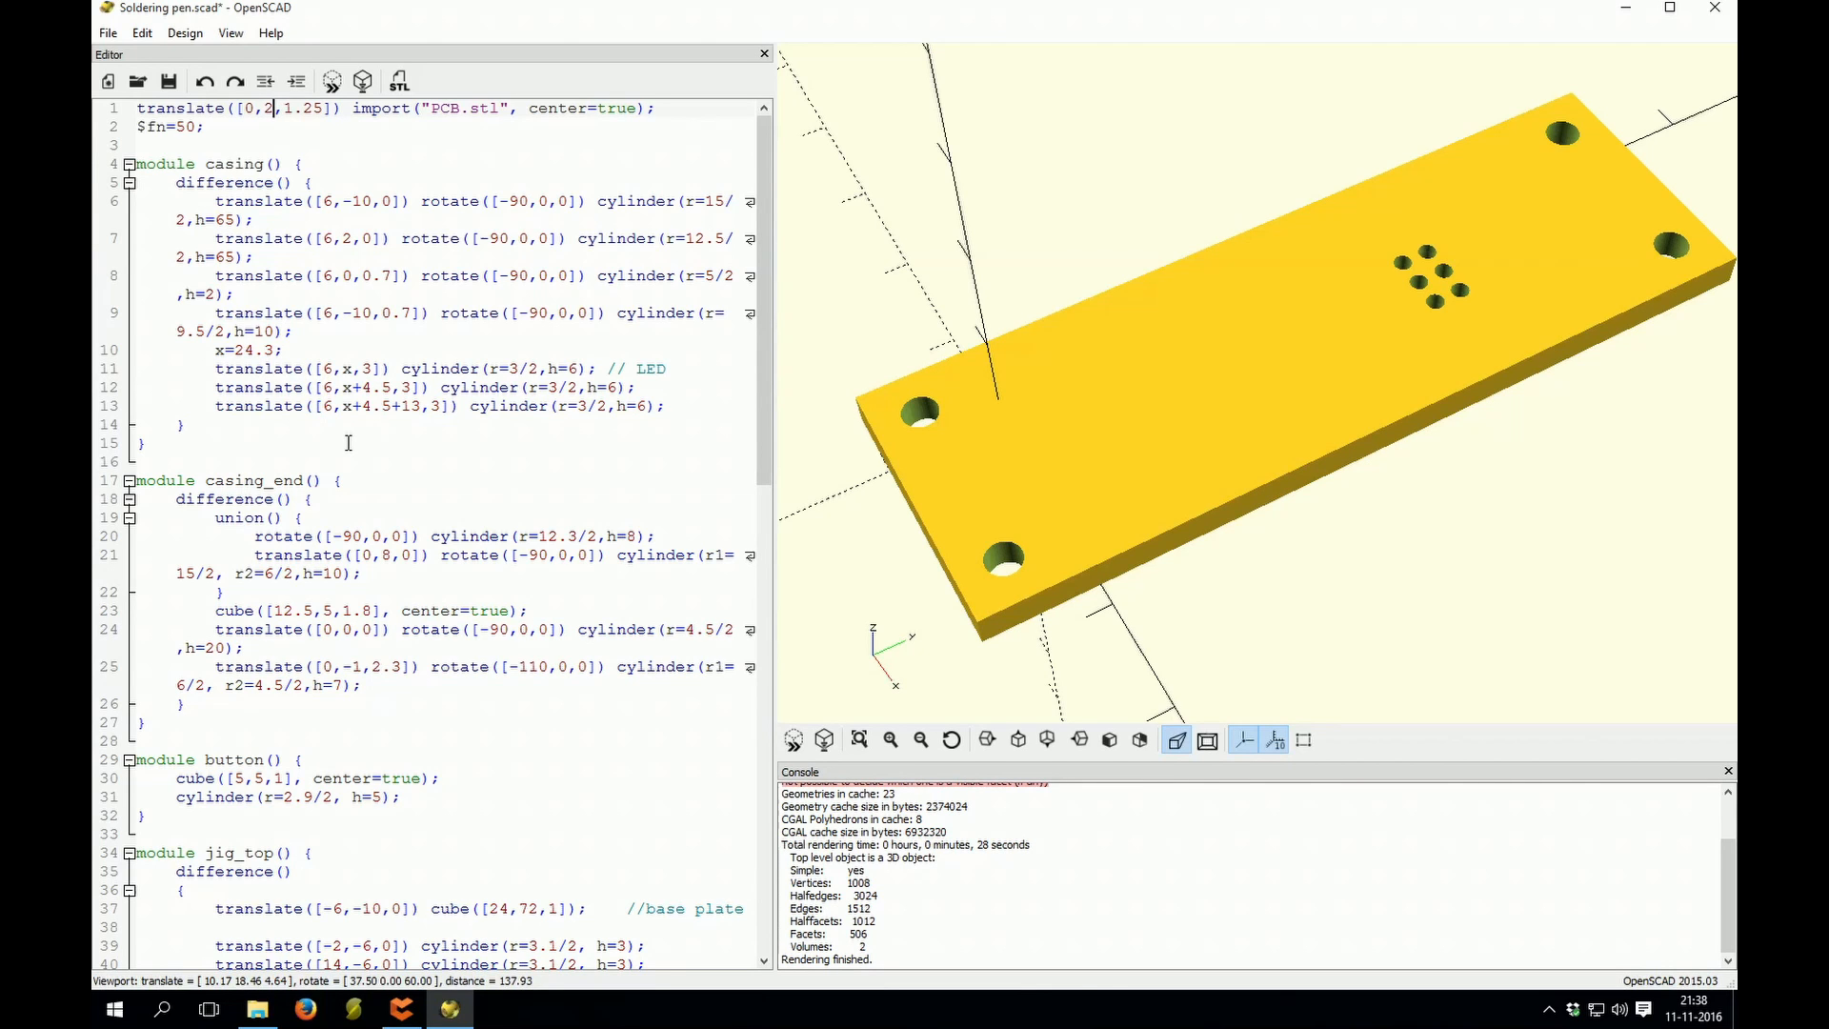
scroll(down, 3)
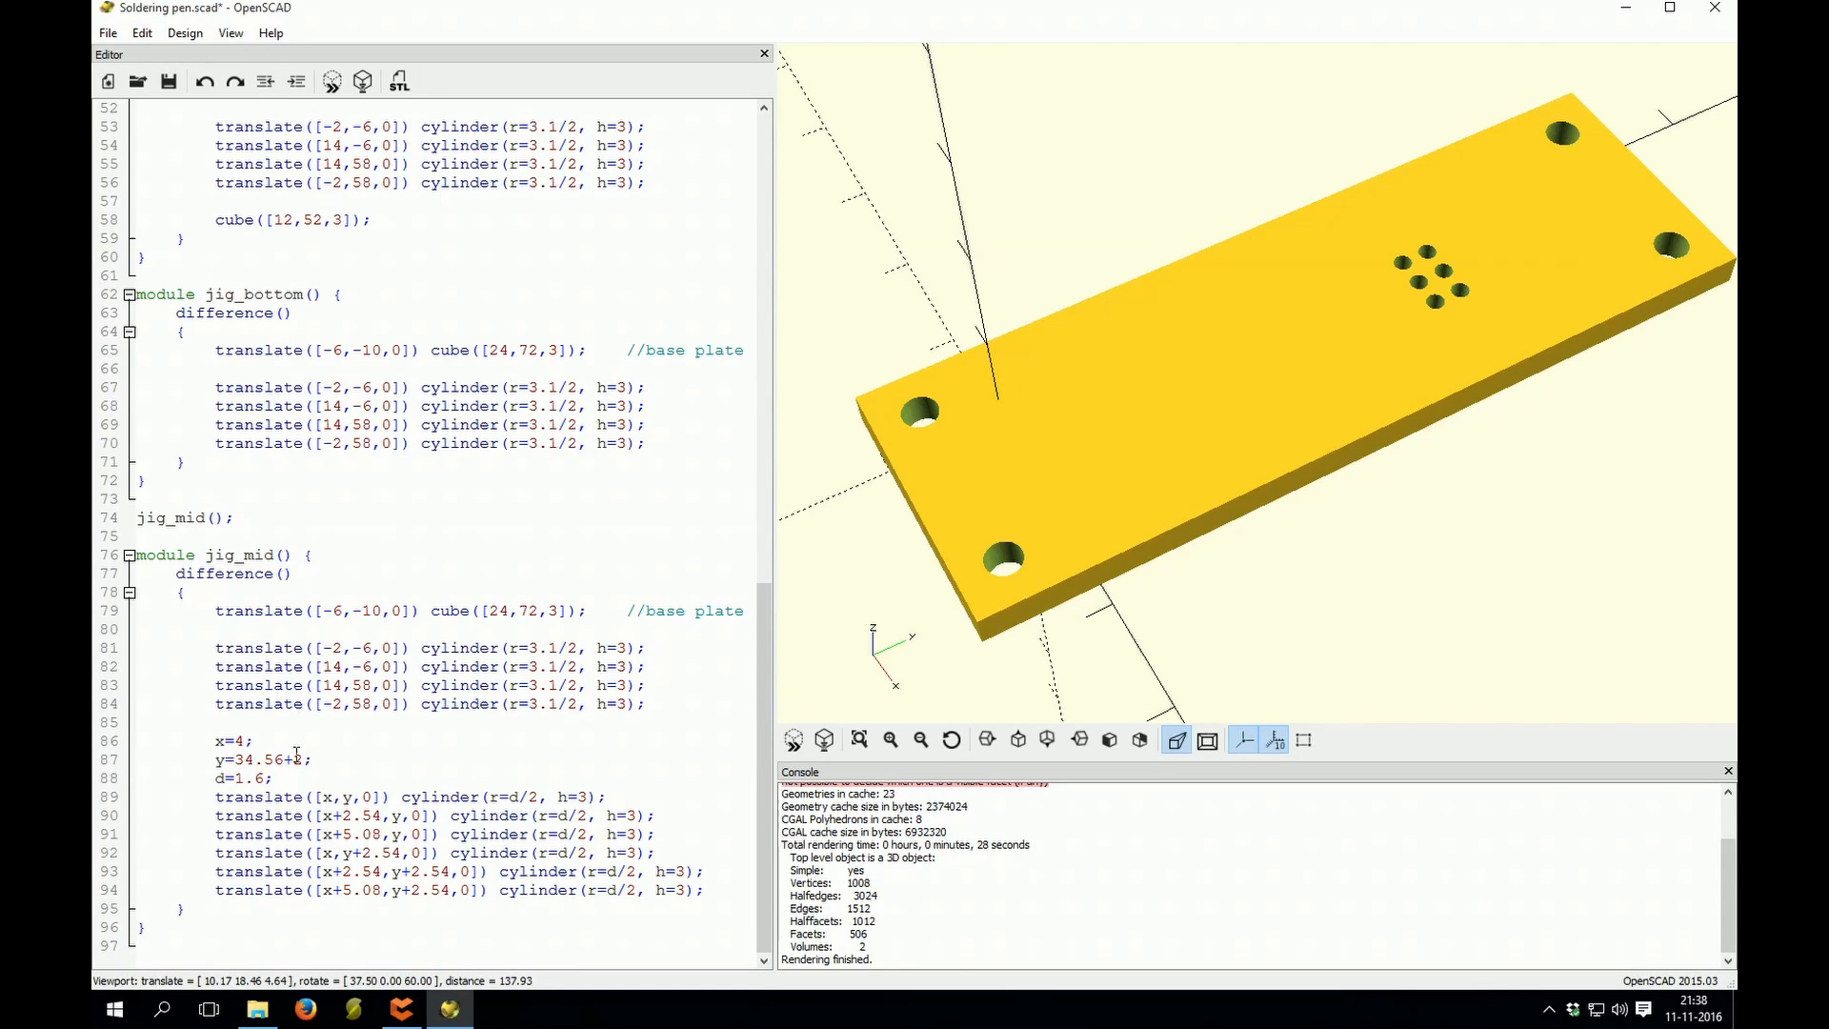
double_click(293, 760)
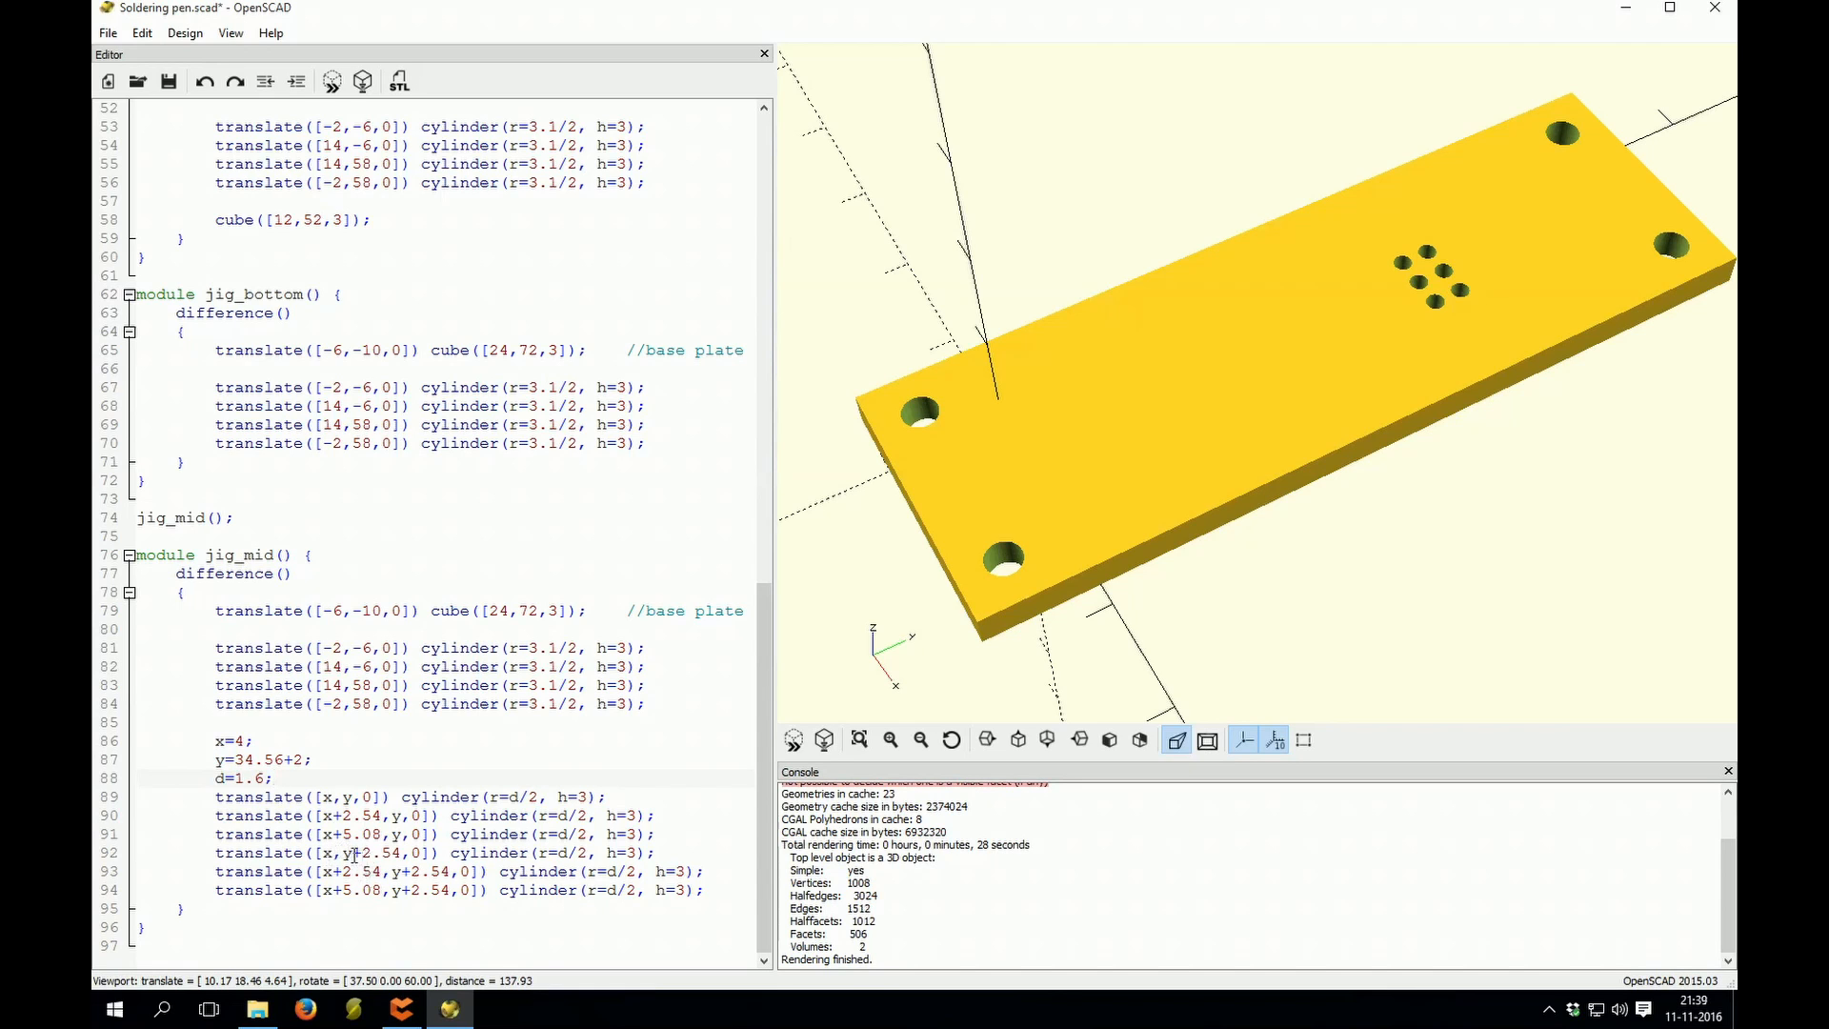
double_click(373, 854)
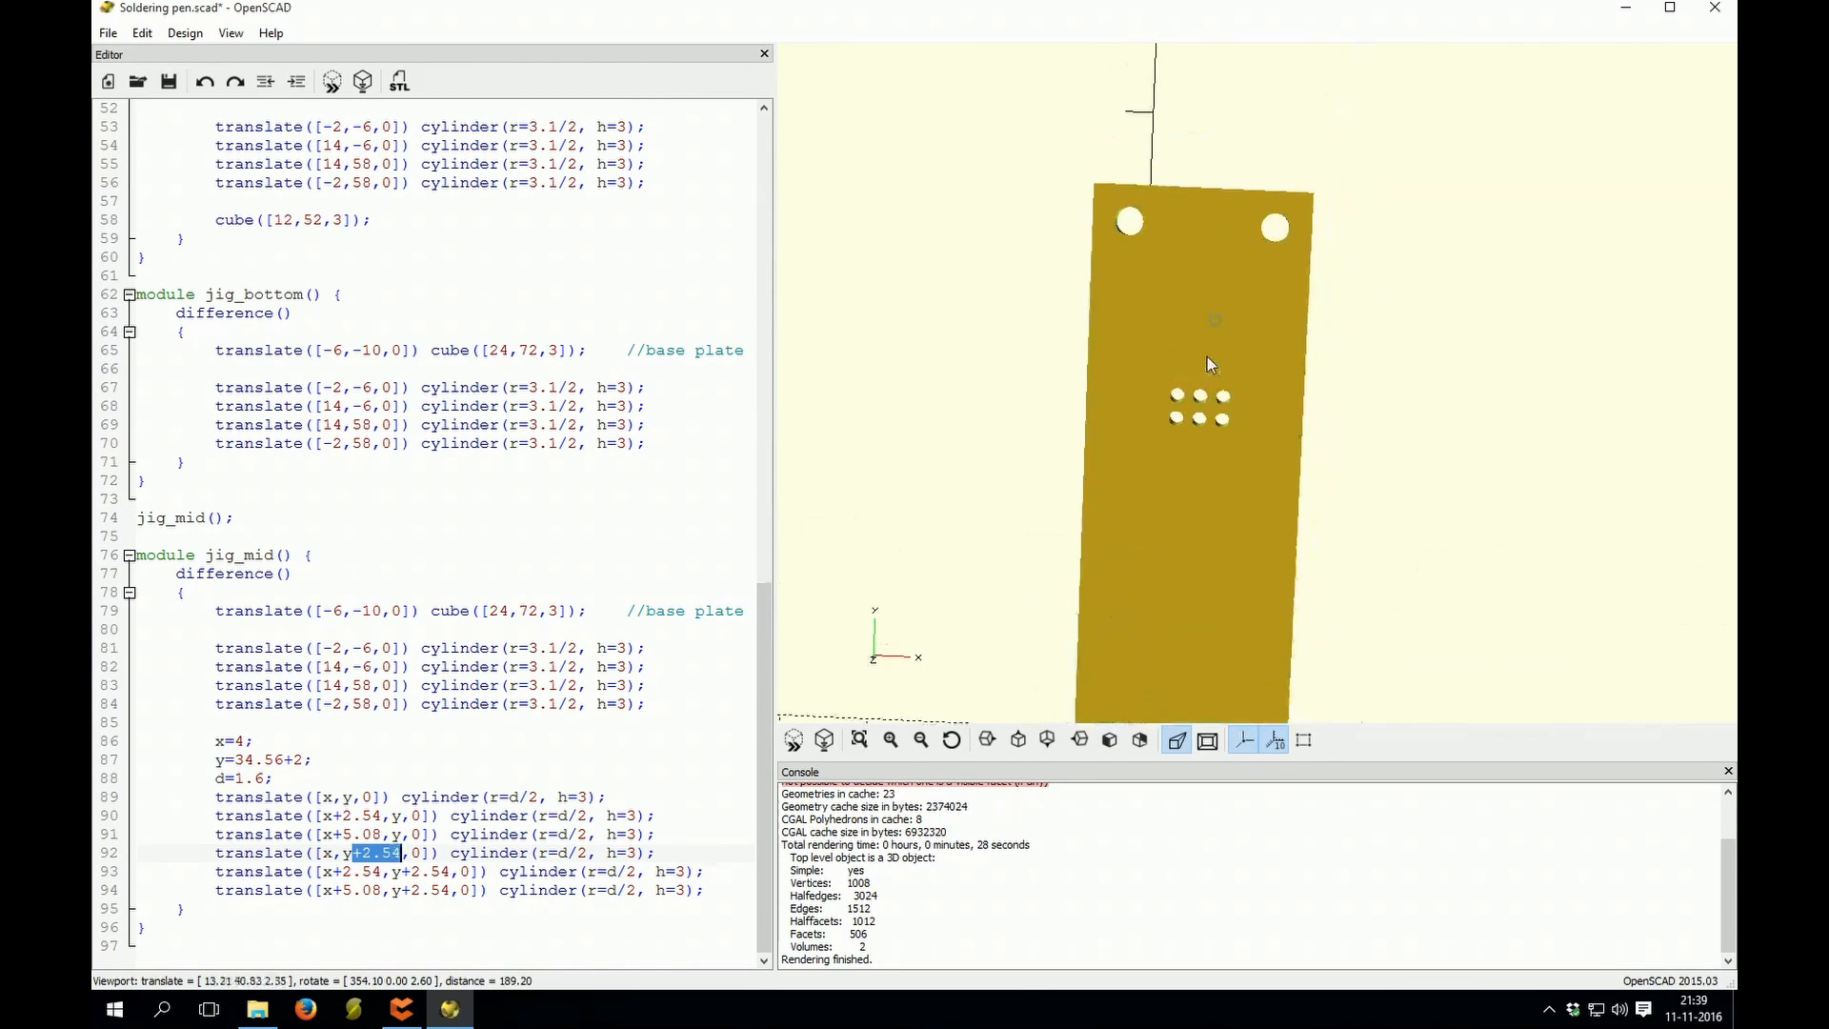
drag(1208, 364, 1132, 396)
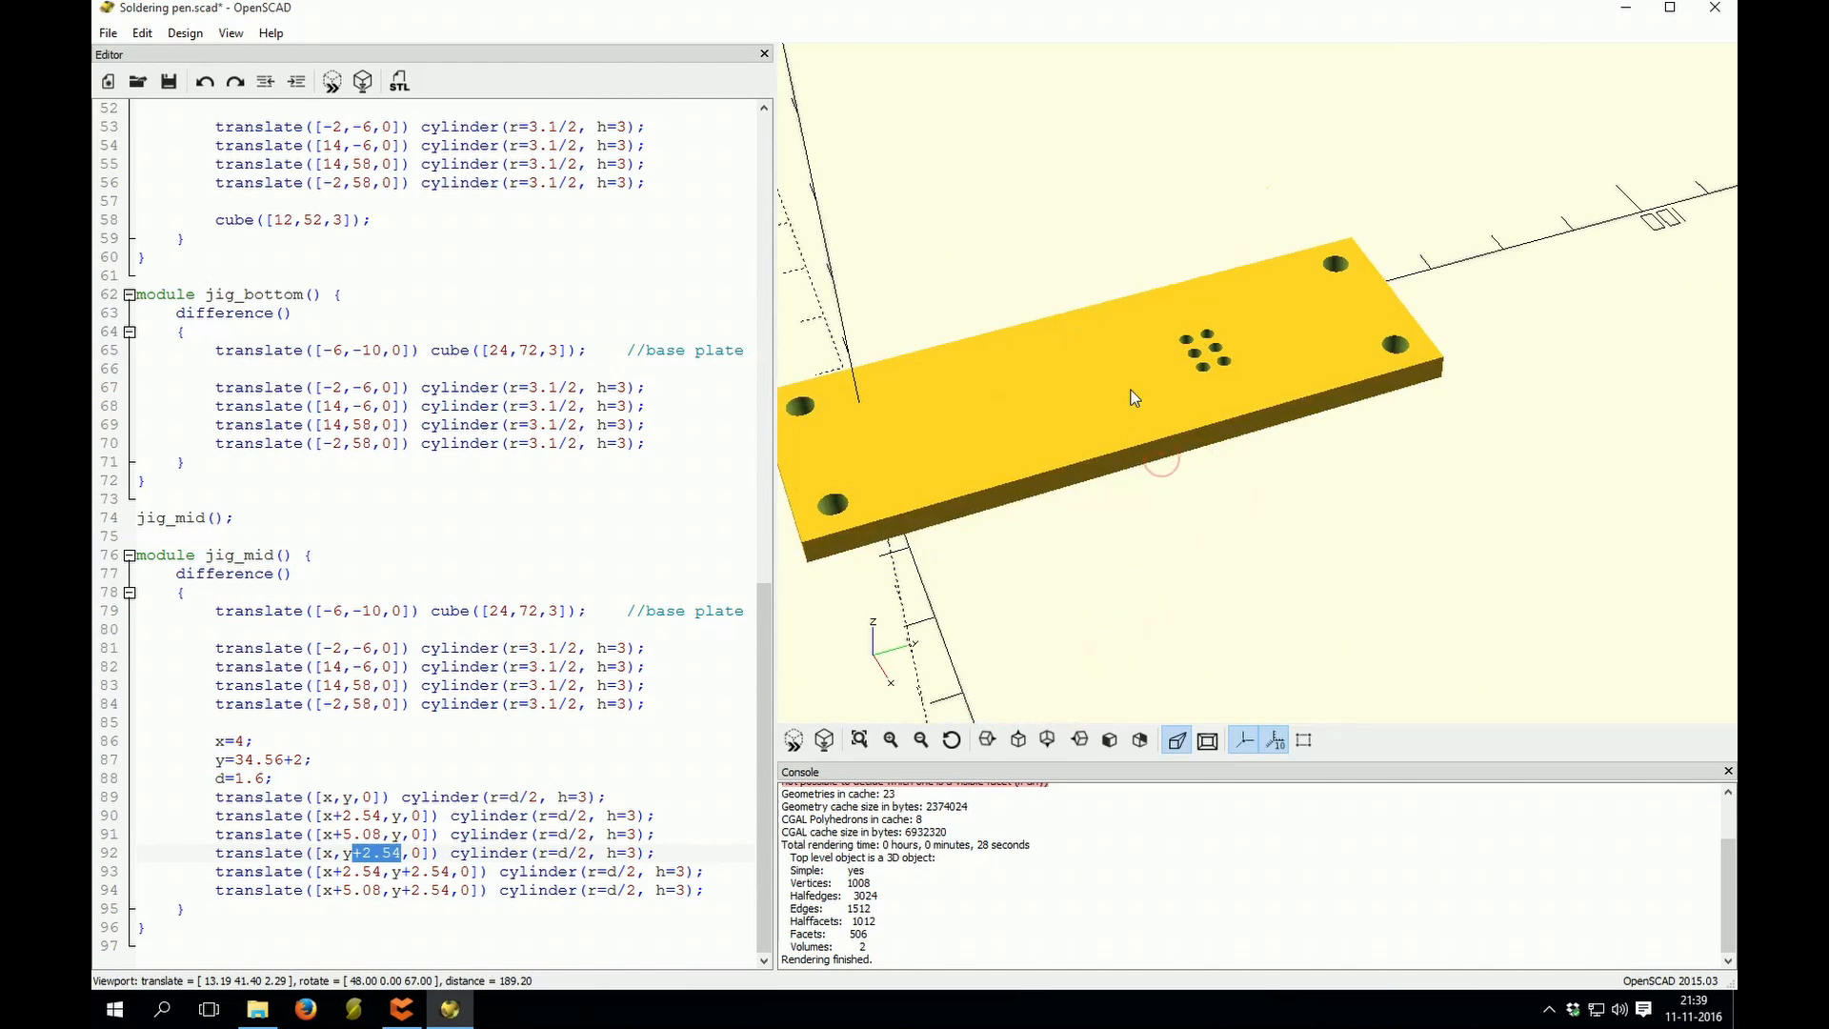